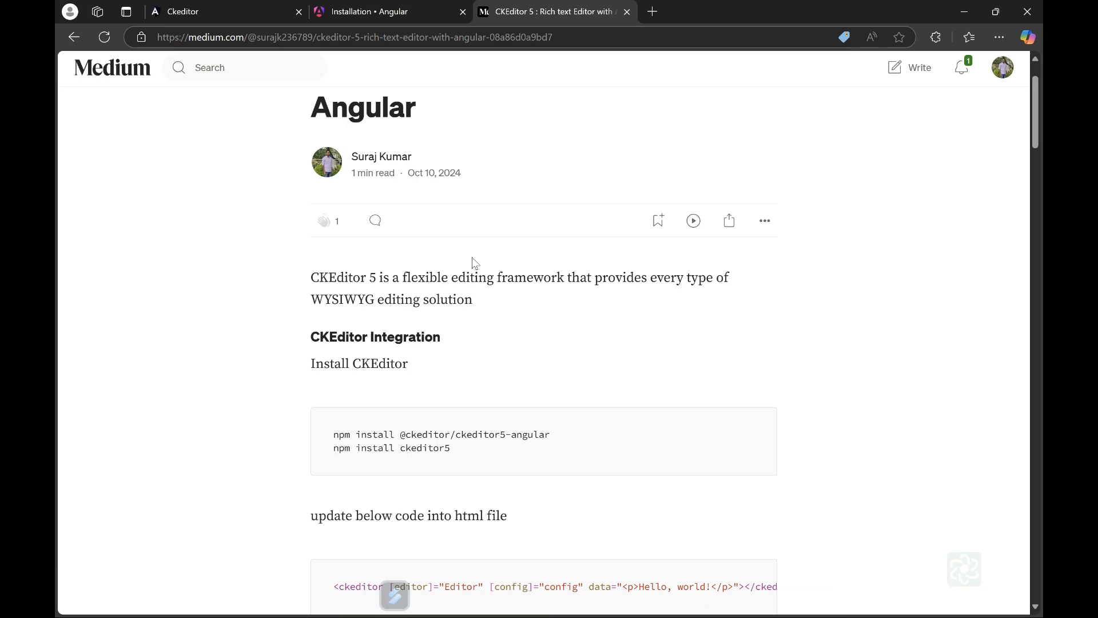
mouse_move(503, 75)
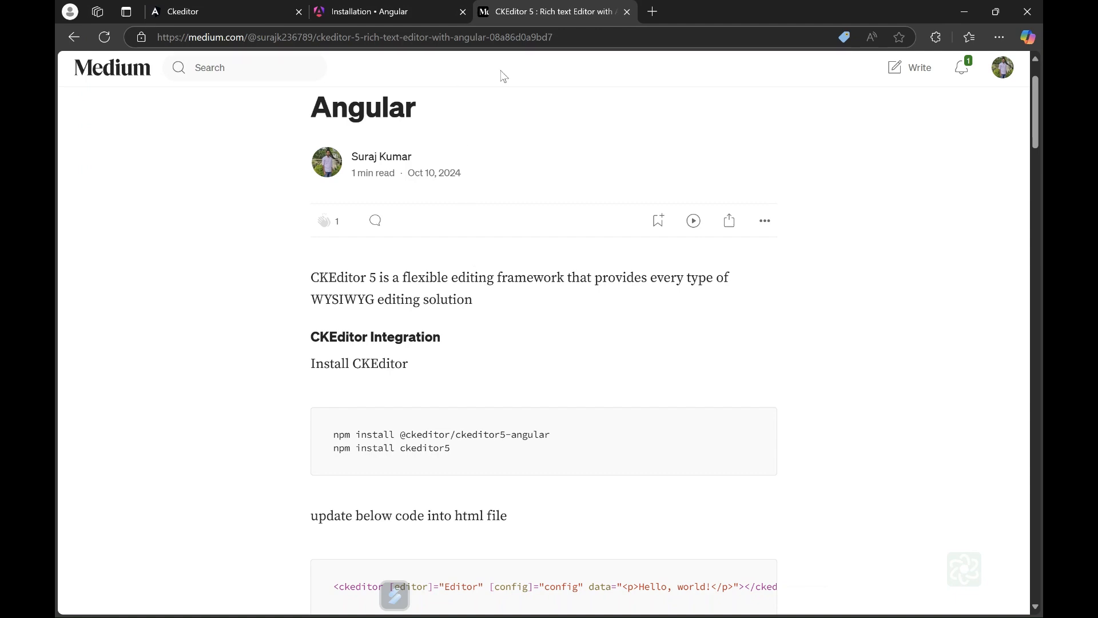
mouse_move(619, 174)
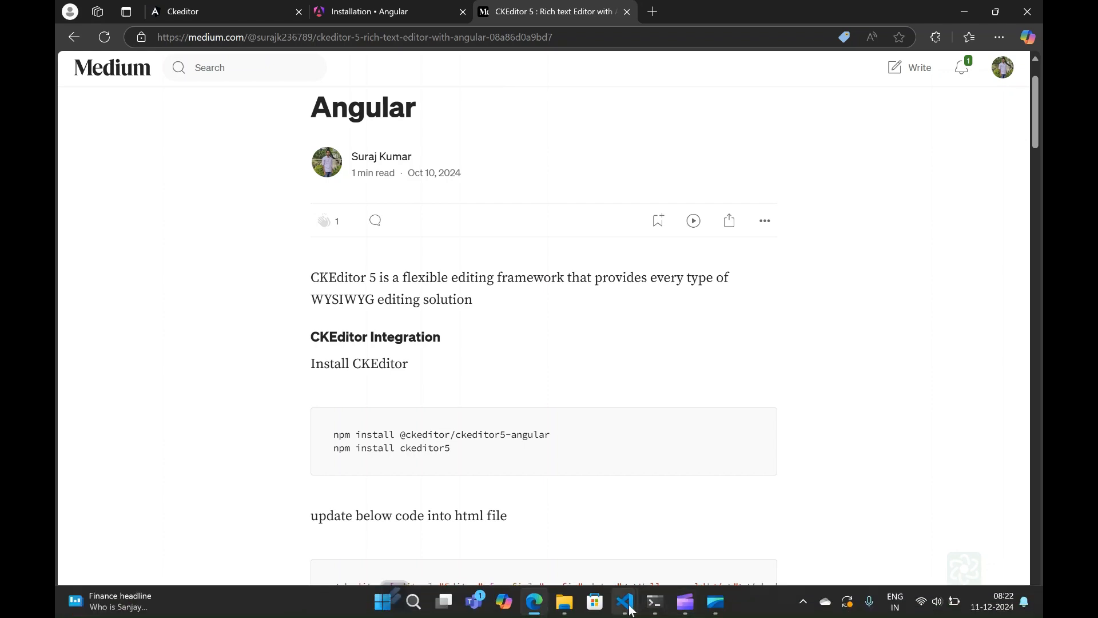
- Bring up the Angular installation guide in Edge, with a quick look at VS Code
left_click(624, 601)
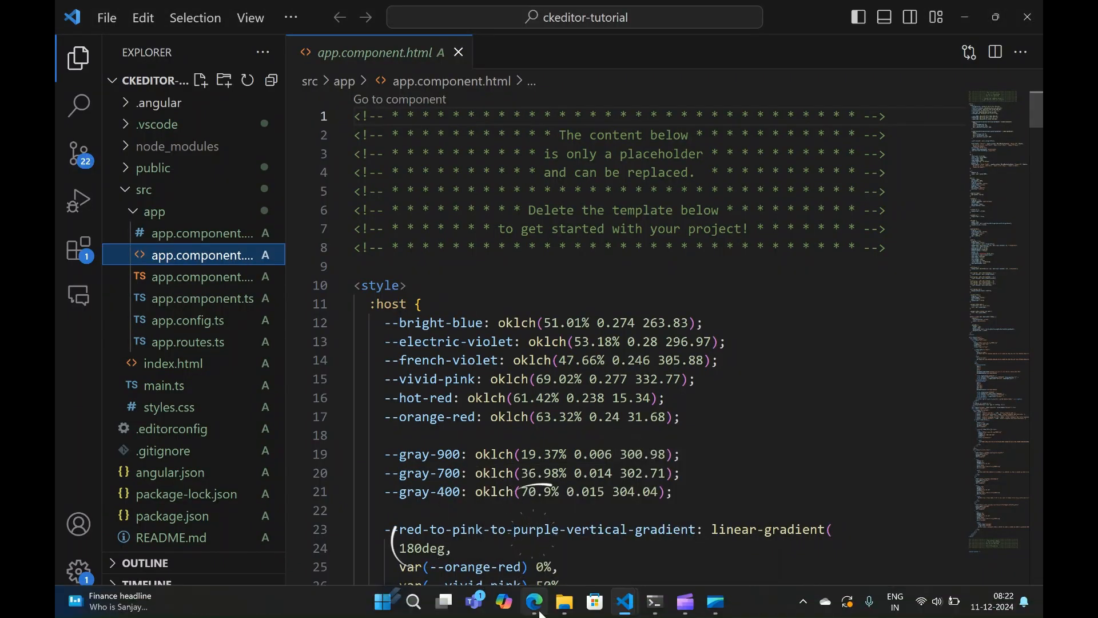
left_click(533, 601)
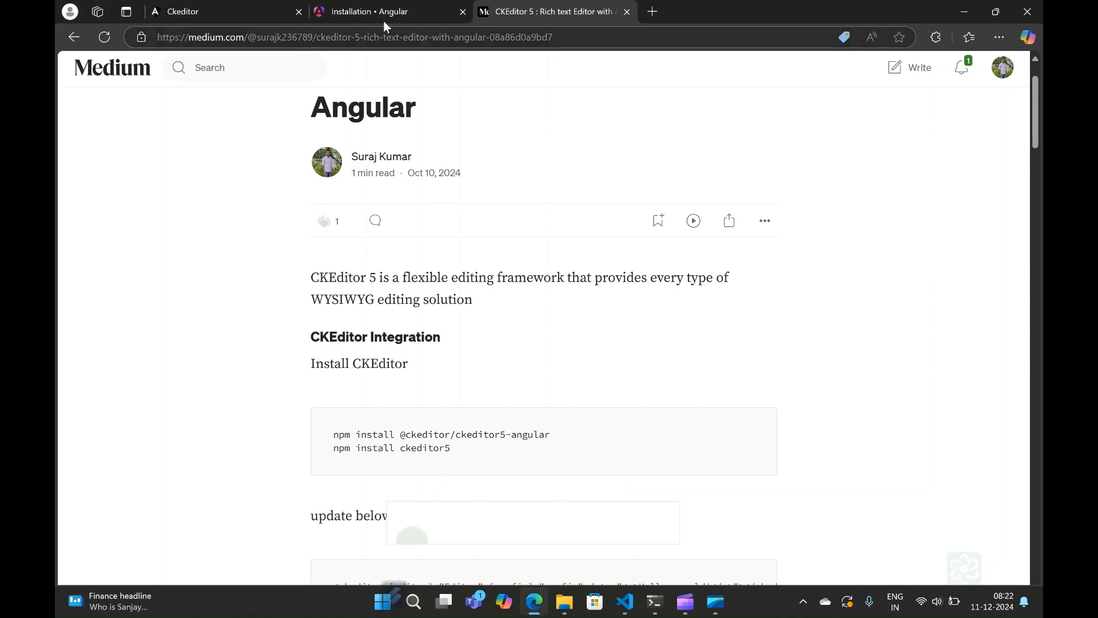
left_click(382, 11)
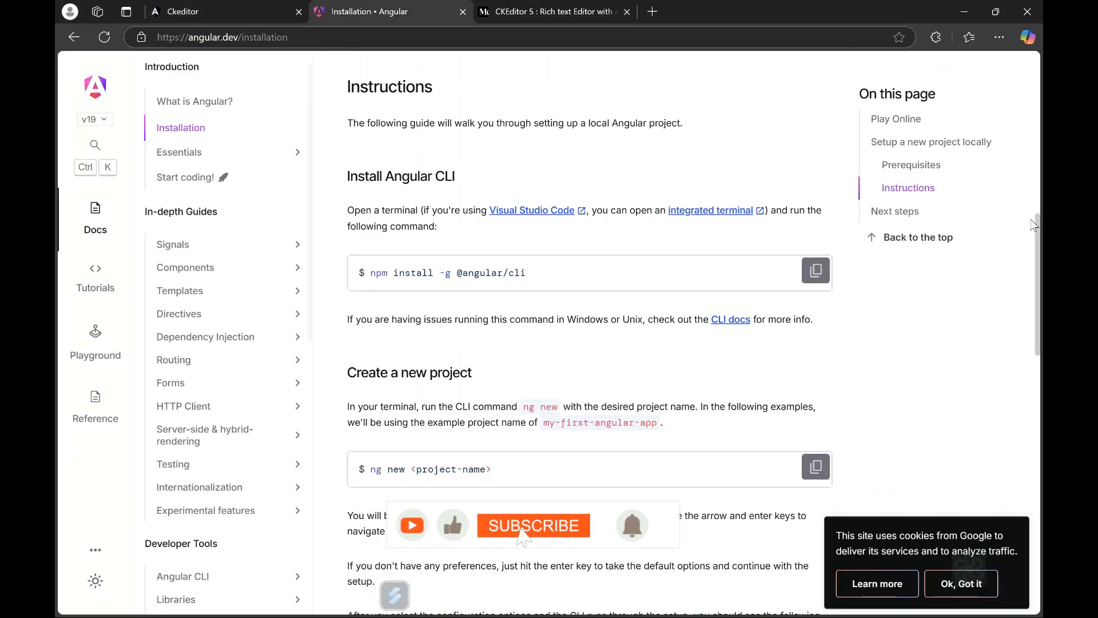
left_click(532, 524)
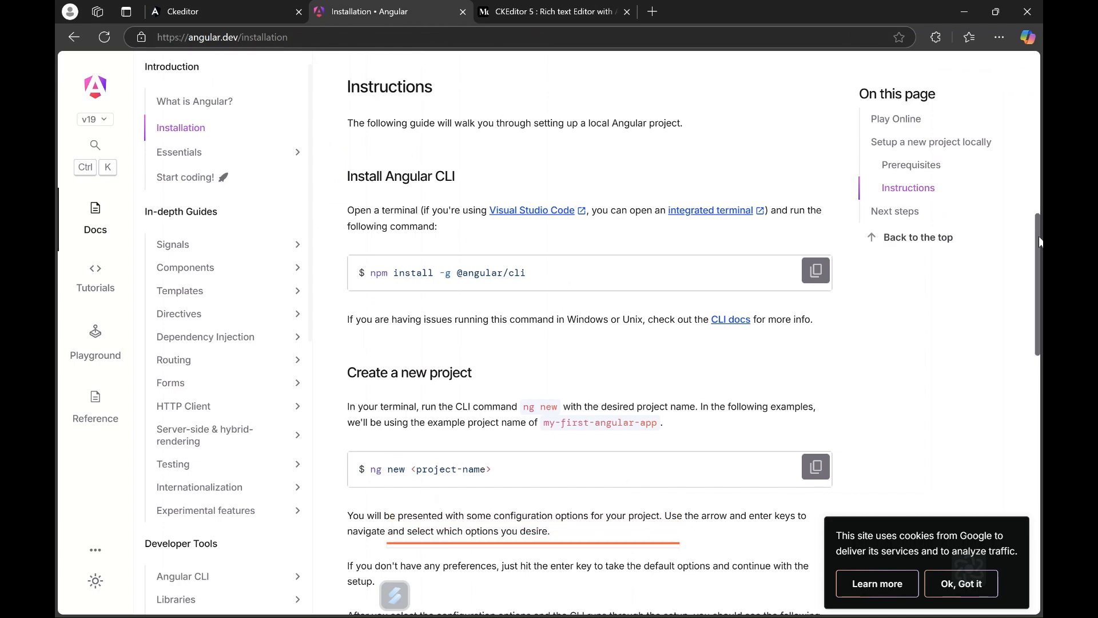
scroll("down", 3)
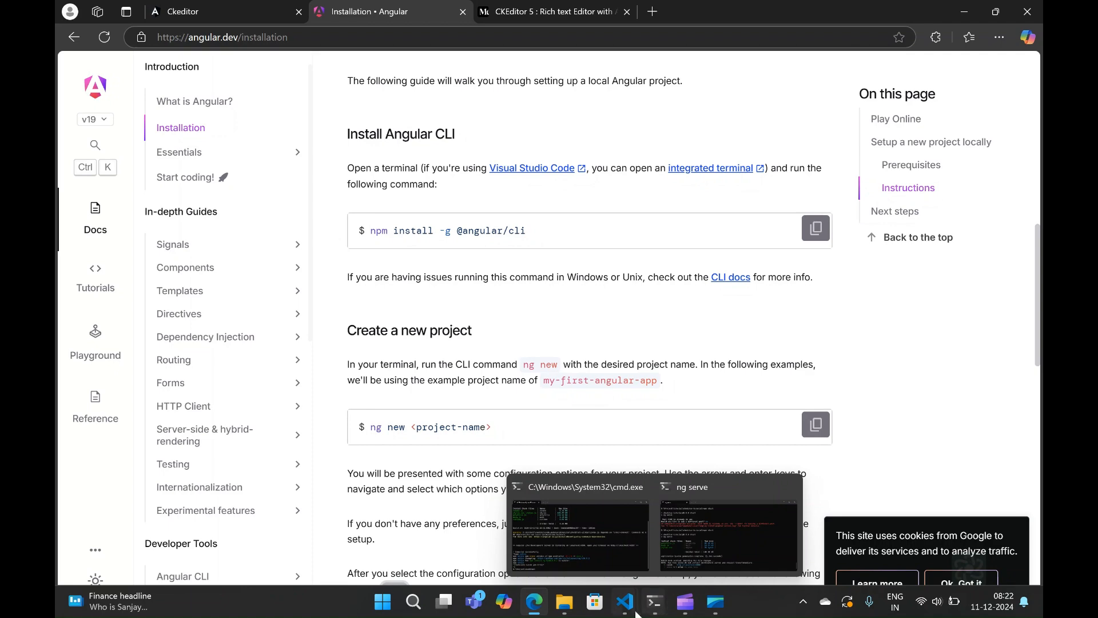
left_click(623, 601)
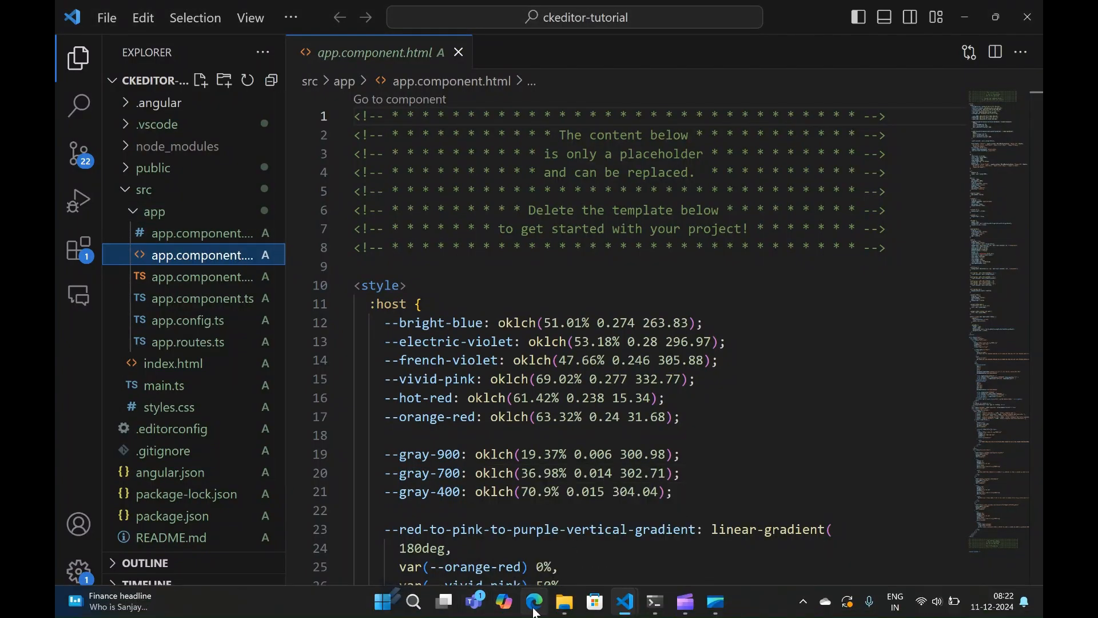
left_click(533, 601)
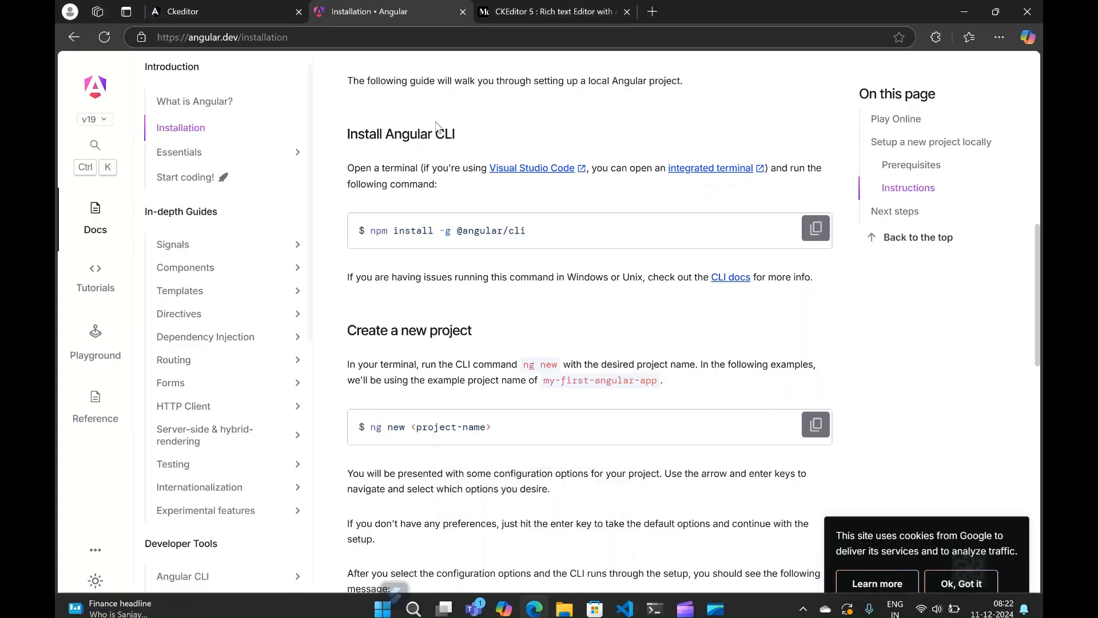
- Open a new Edge tab showing the ckeditor-tutorial app at localhost:4200
left_click(651, 12)
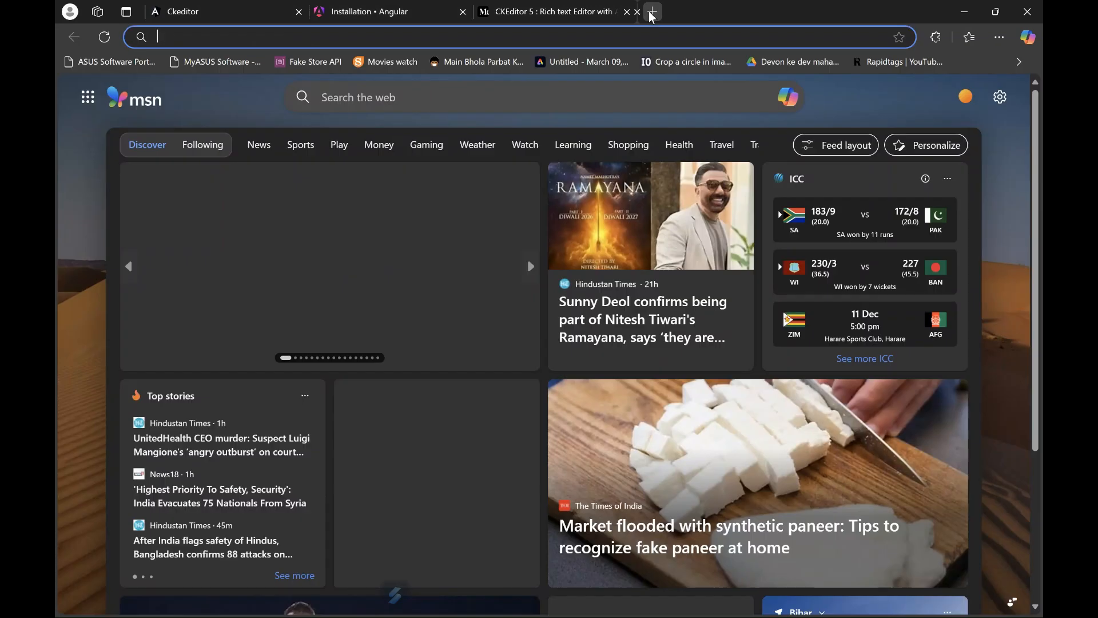
left_click(652, 12)
type("localhost:4200")
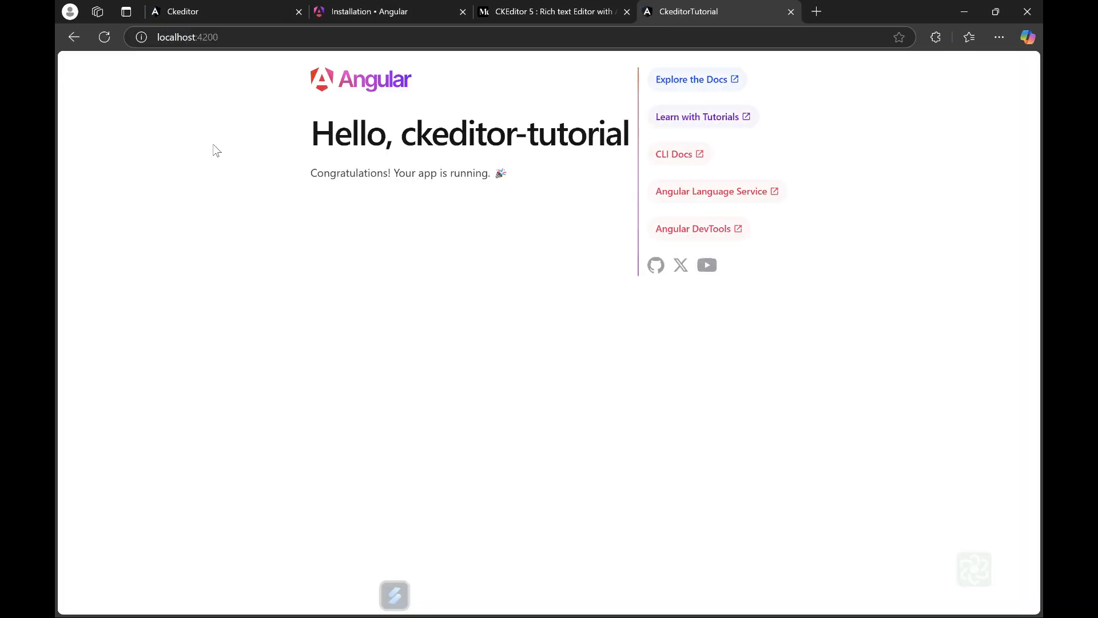
mouse_move(617, 72)
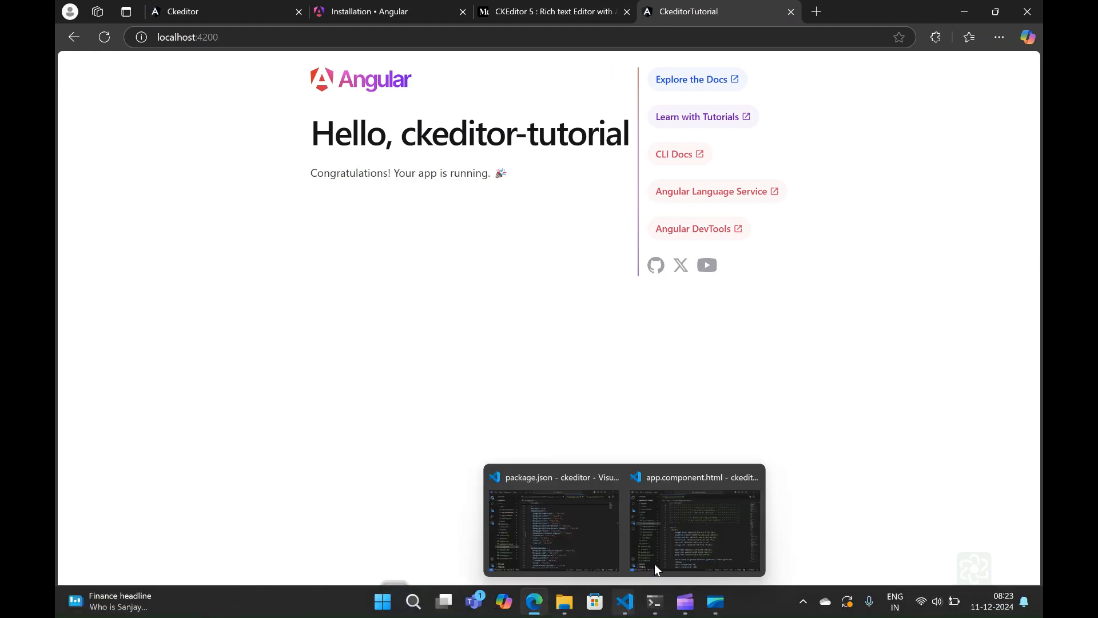
- Delete app.component.html's placeholder template and open the empty app.component.css
left_click(693, 528)
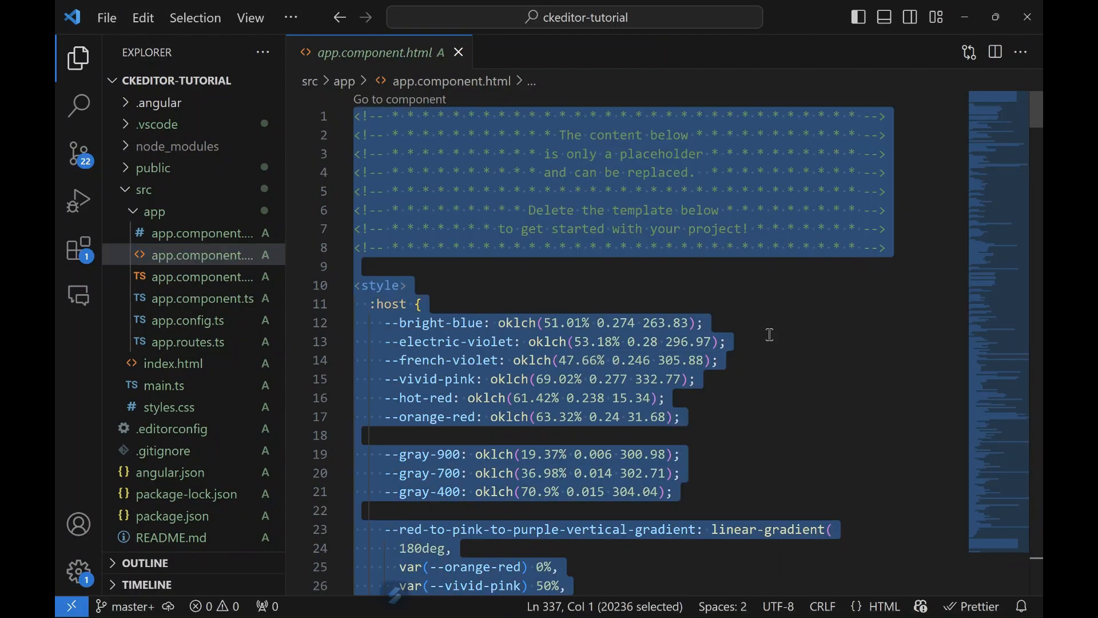
key("Delete")
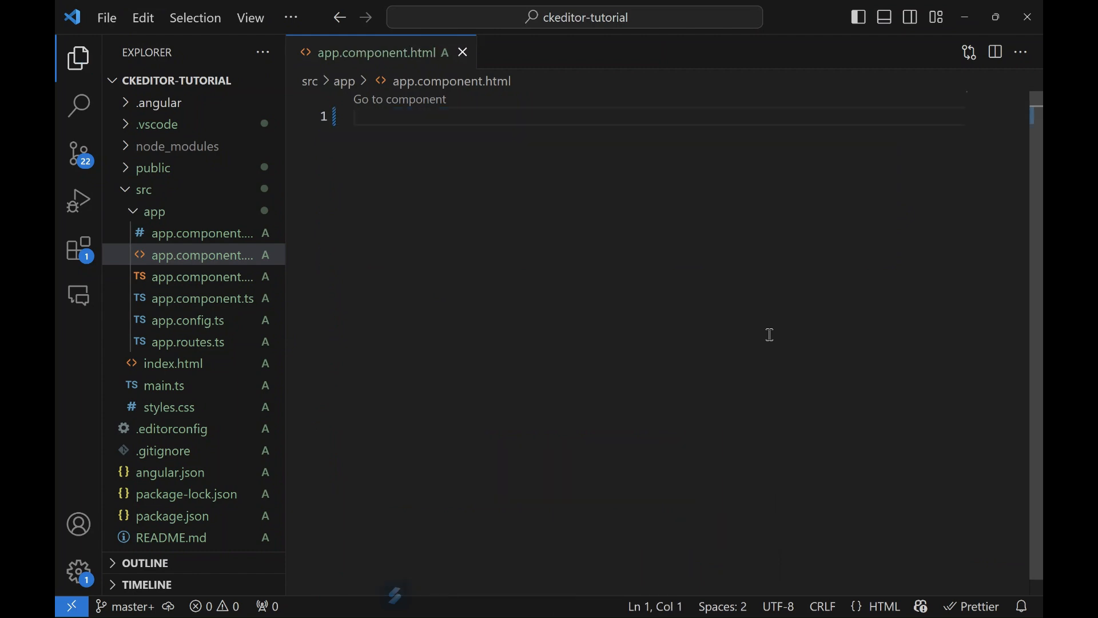
mouse_move(198, 320)
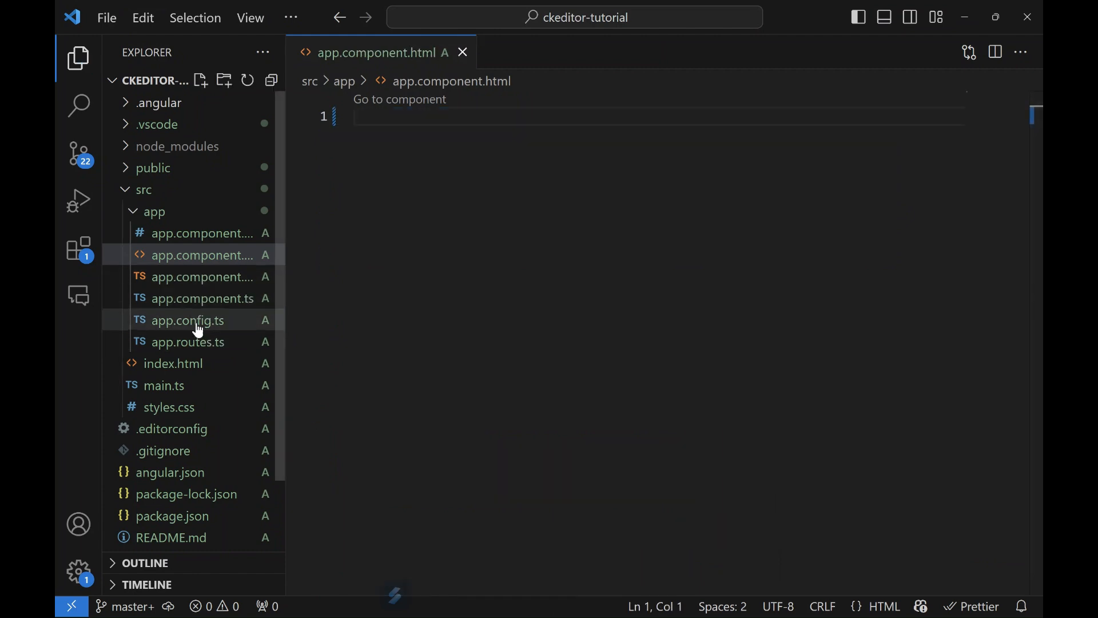
left_click(201, 233)
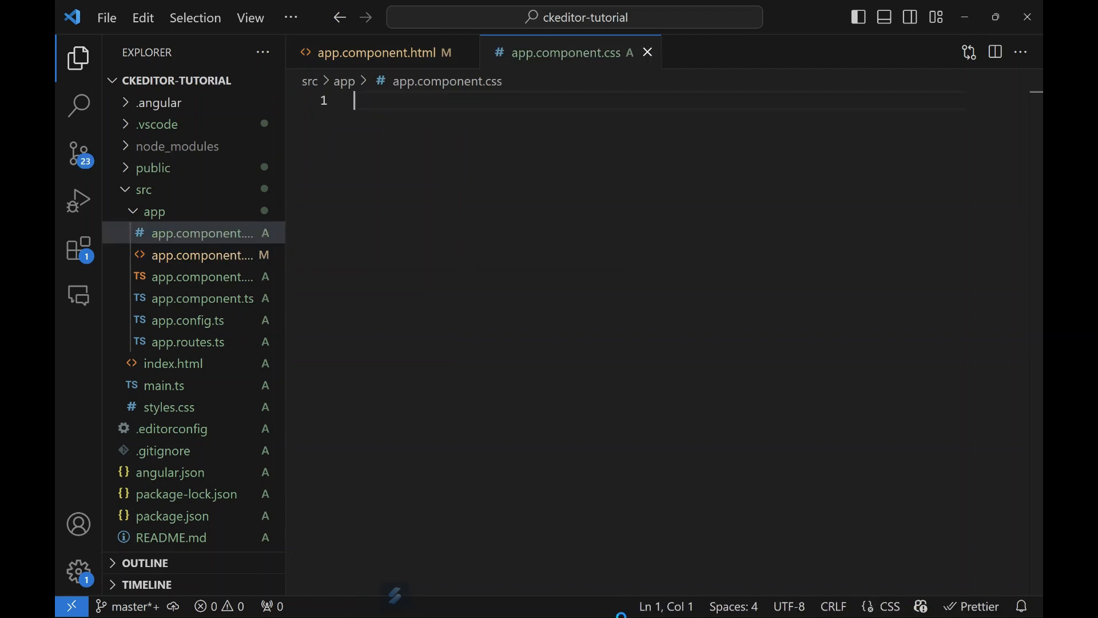
mouse_move(534, 601)
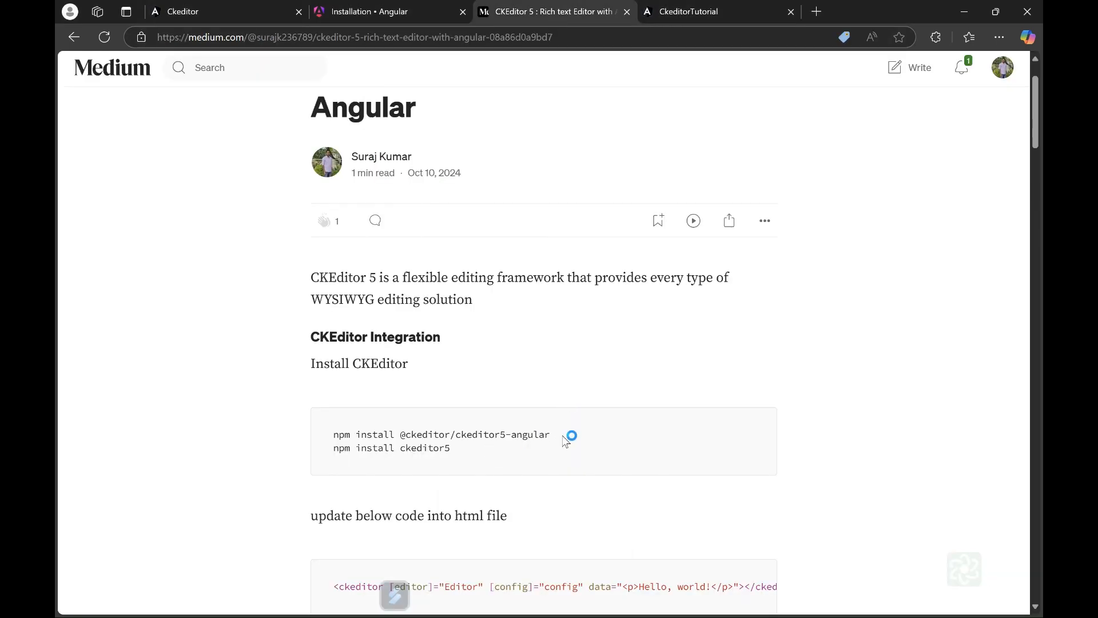
double_click(440, 434)
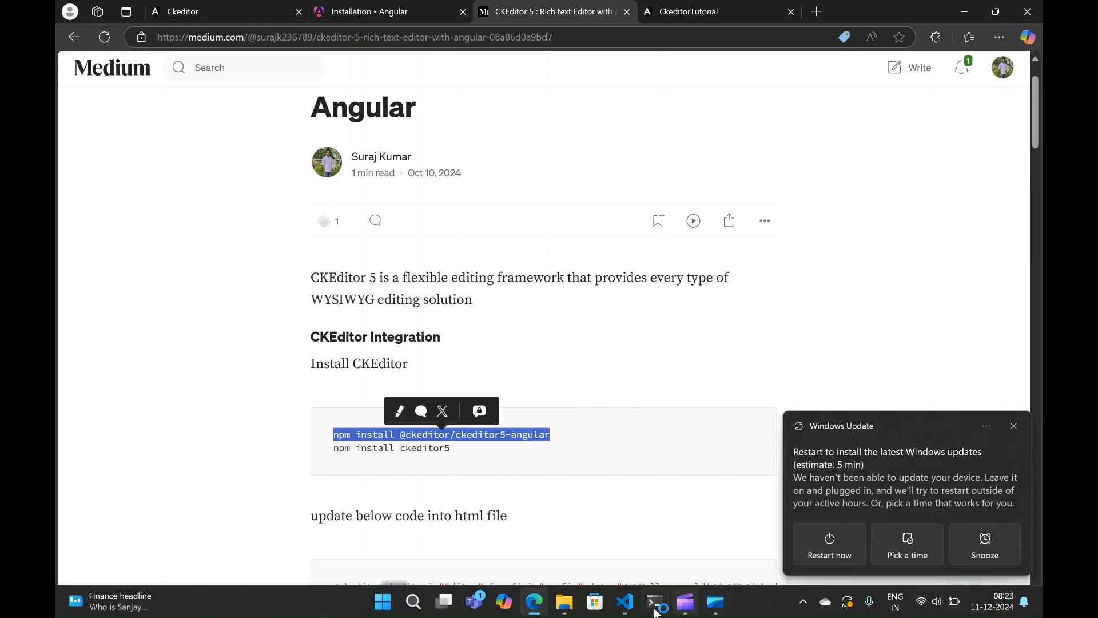
mouse_move(655, 601)
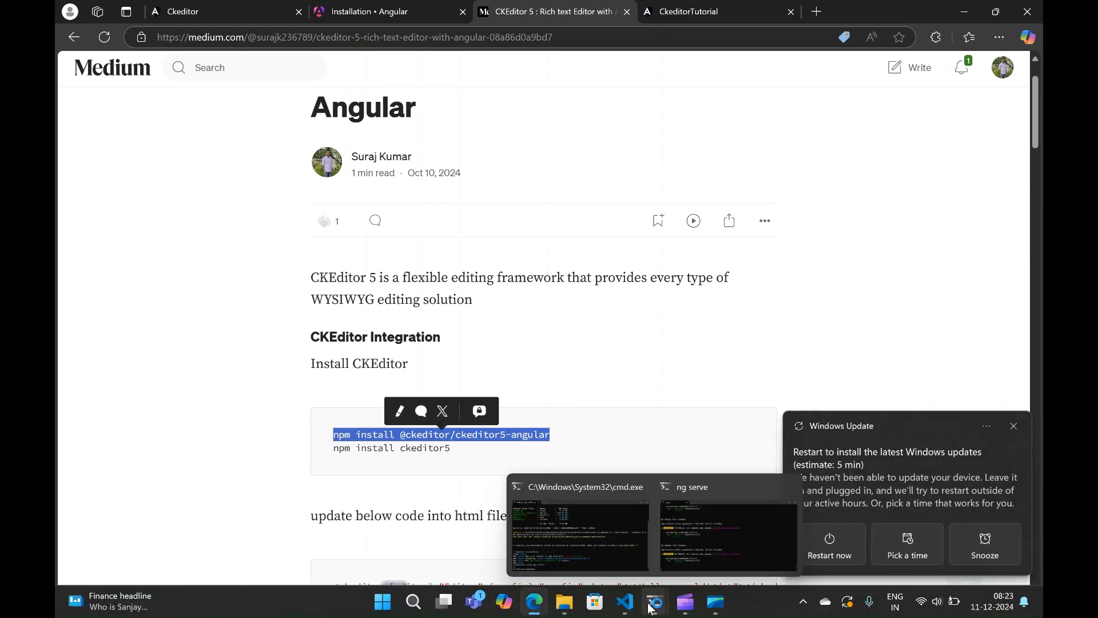
left_click(727, 536)
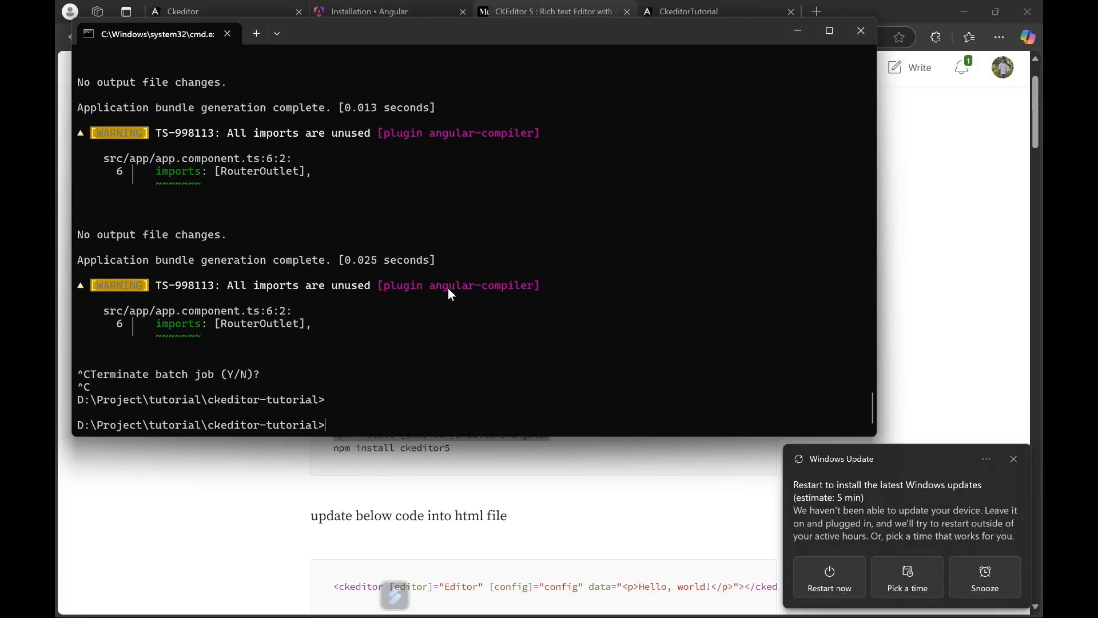
type("npm install @ckeditor/ckeditor5-angular")
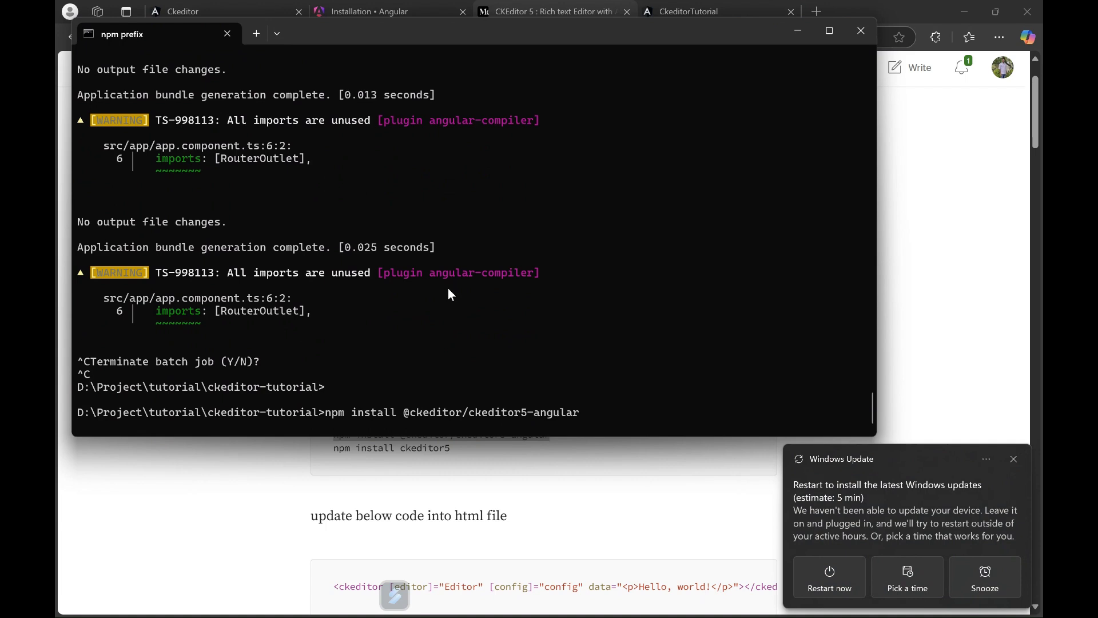
key("Return")
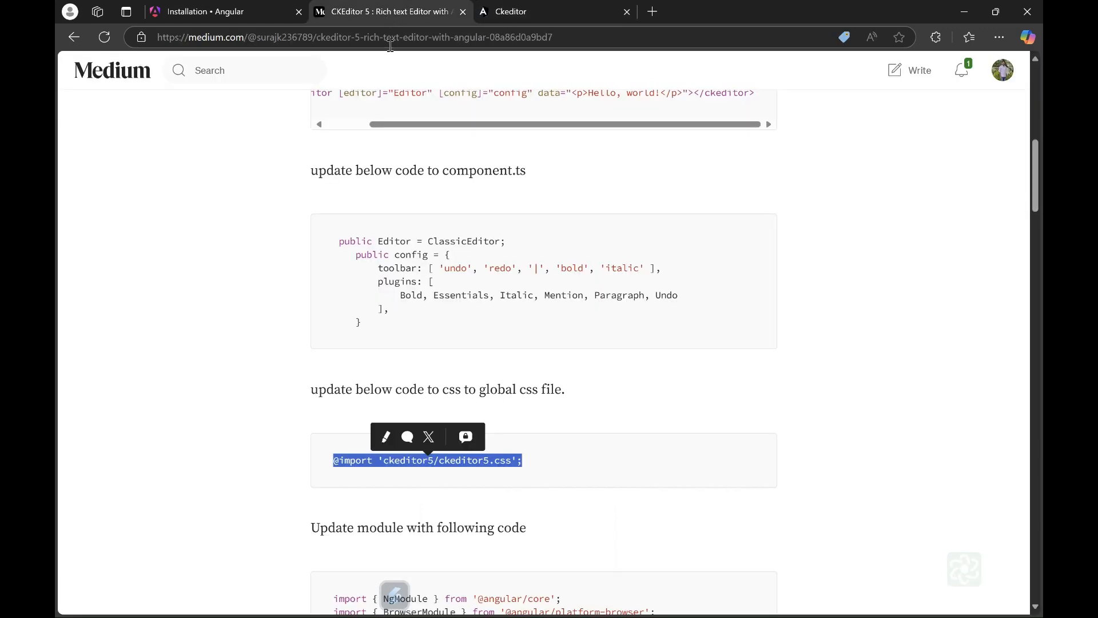
mouse_move(1036, 181)
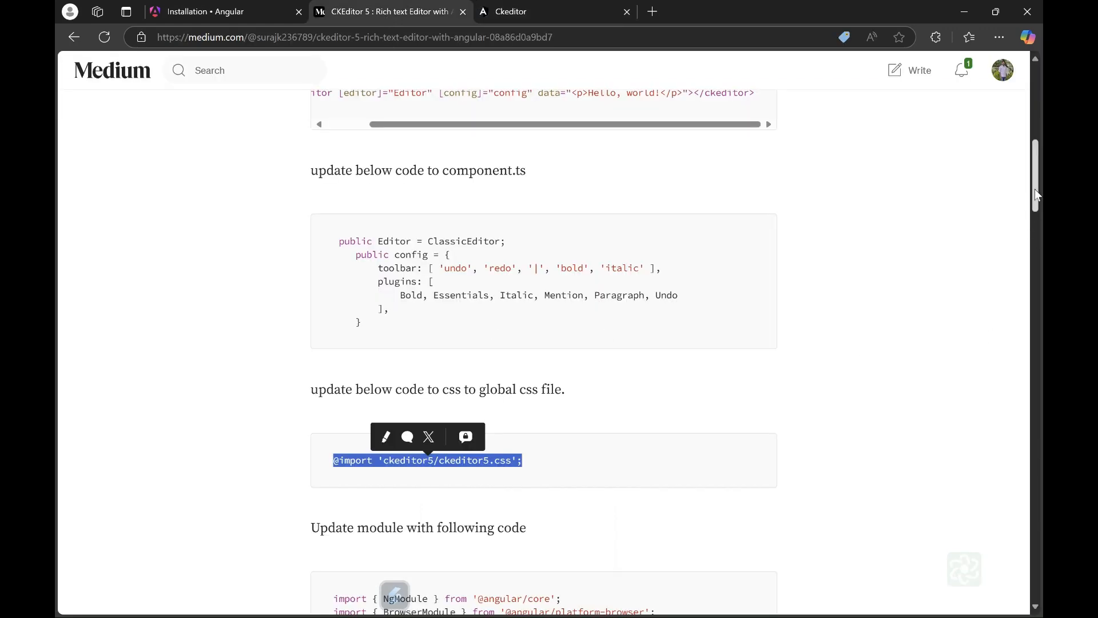
- Scroll the Medium article back up to the <ckeditor> HTML template snippet
scroll("up", 3)
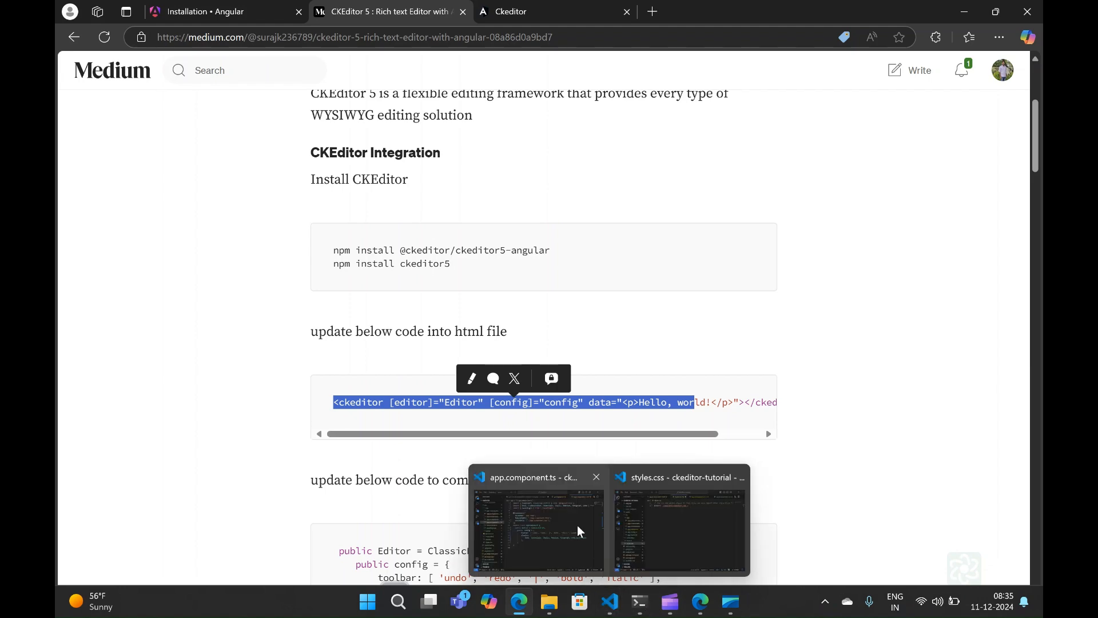
- Switch to VS Code and open app.component.html with its 'Hello, world!' ckeditor element
left_click(537, 528)
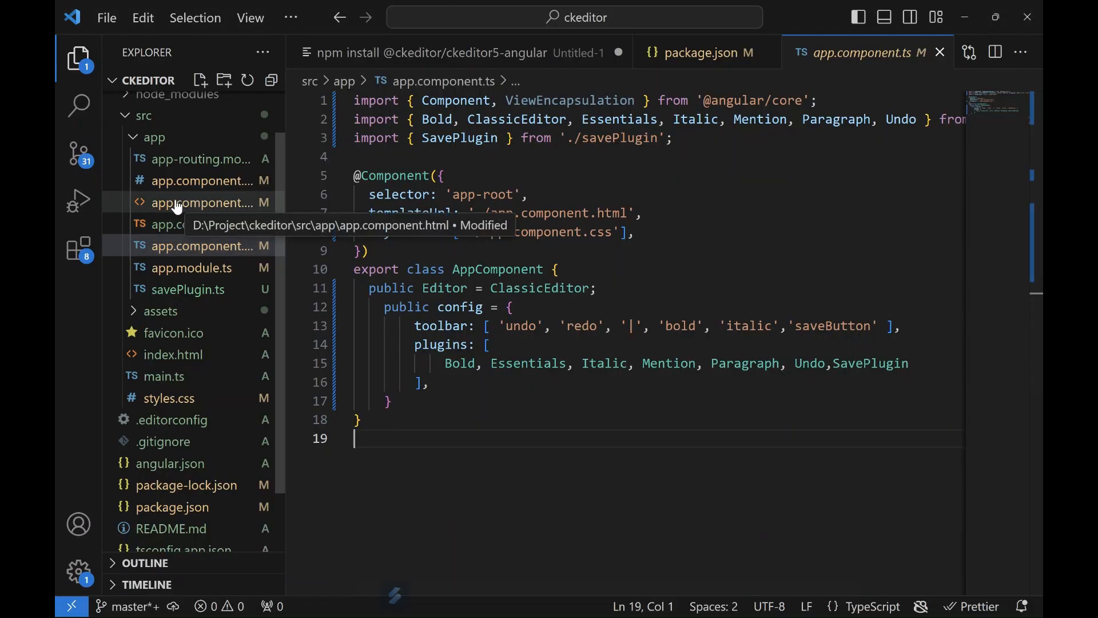
left_click(203, 202)
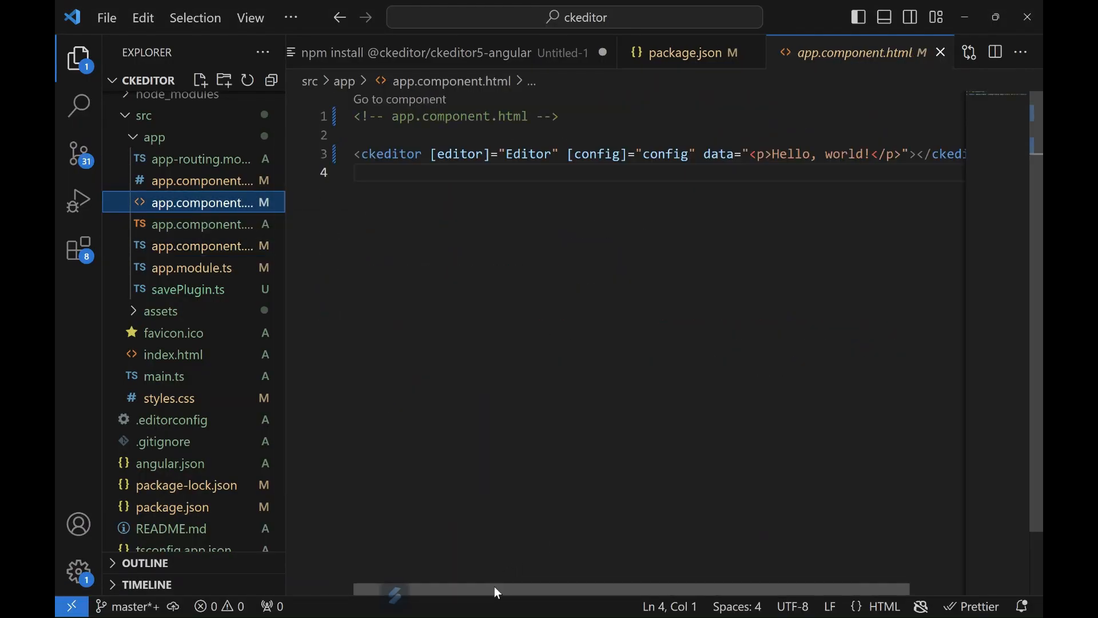
mouse_move(430, 576)
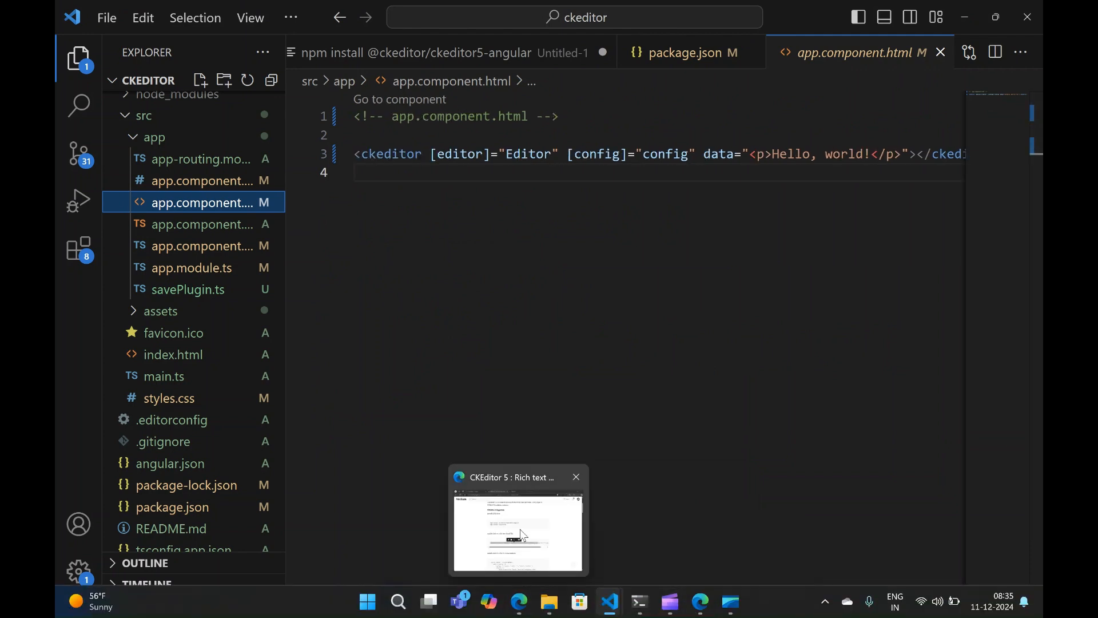
- Review the article's component.ts Editor and config snippet, then return to VS Code
left_click(518, 529)
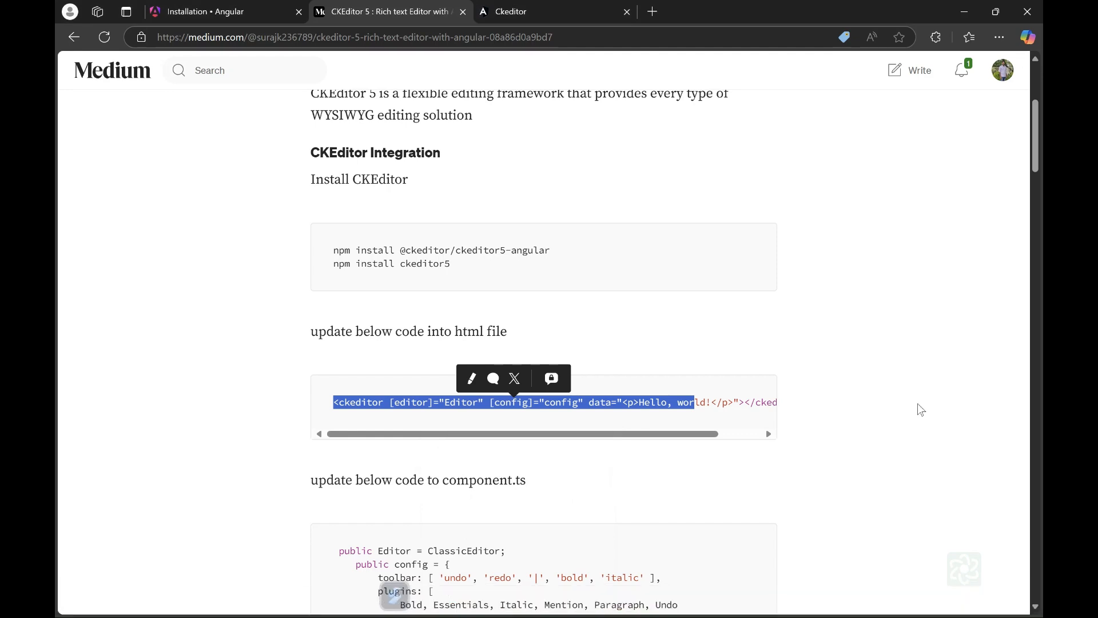
scroll("down", 3)
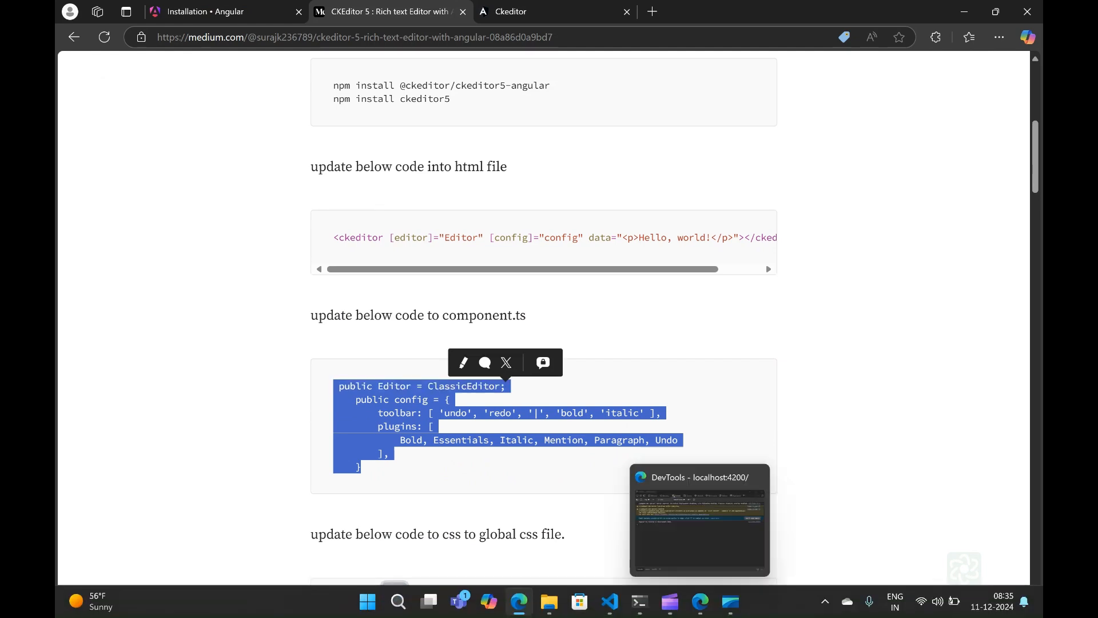
left_click(609, 602)
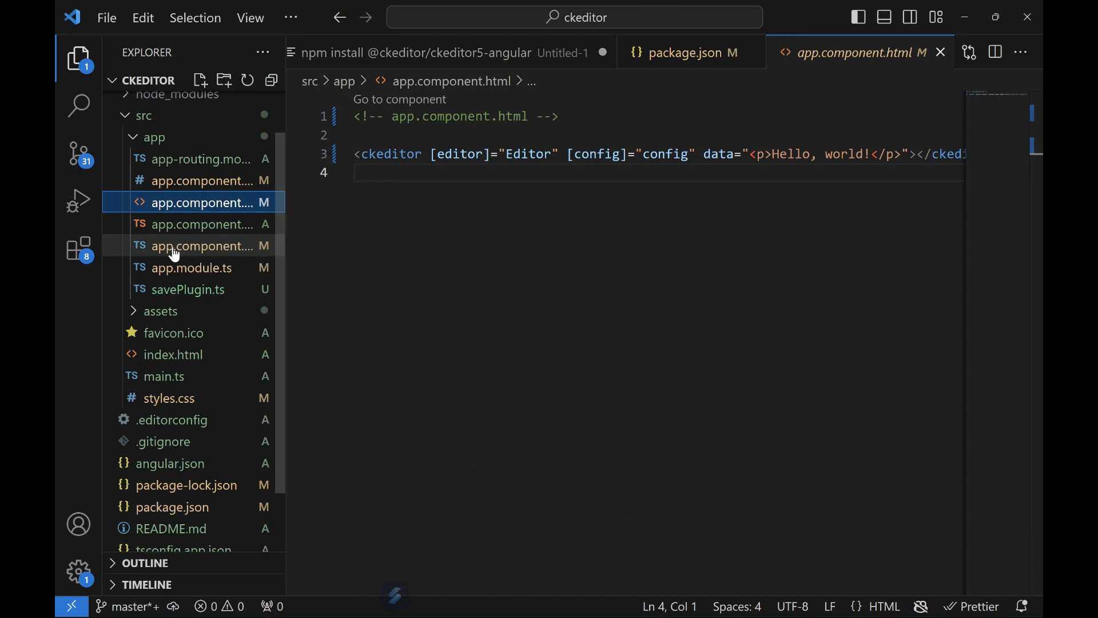
- Open app.component.ts and scroll through its toolbar and SavePlugin config
left_click(199, 245)
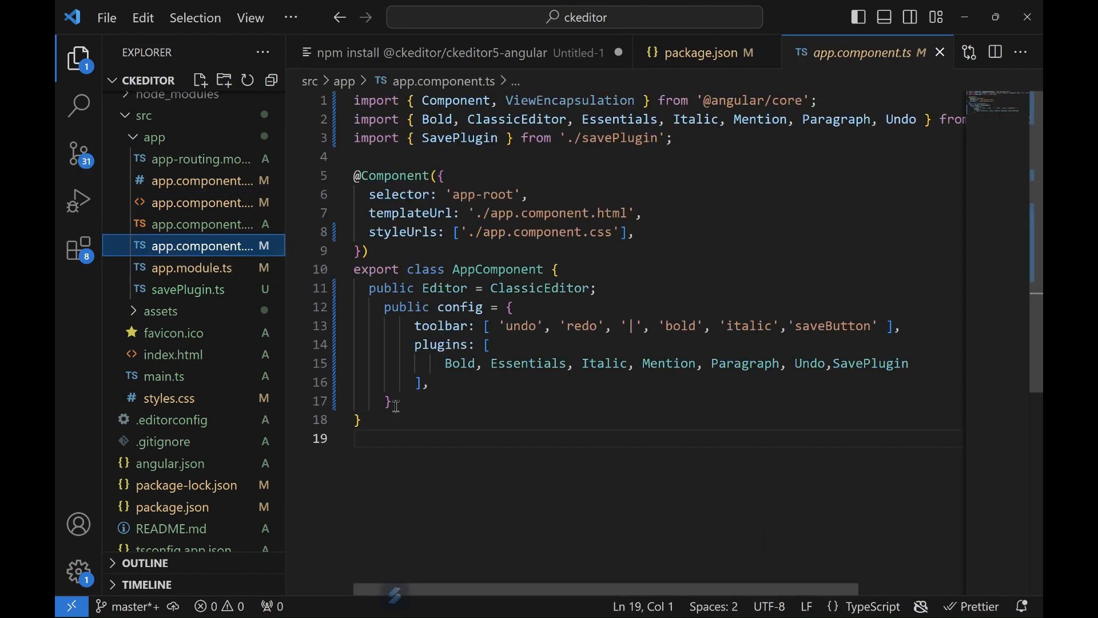
mouse_move(474, 177)
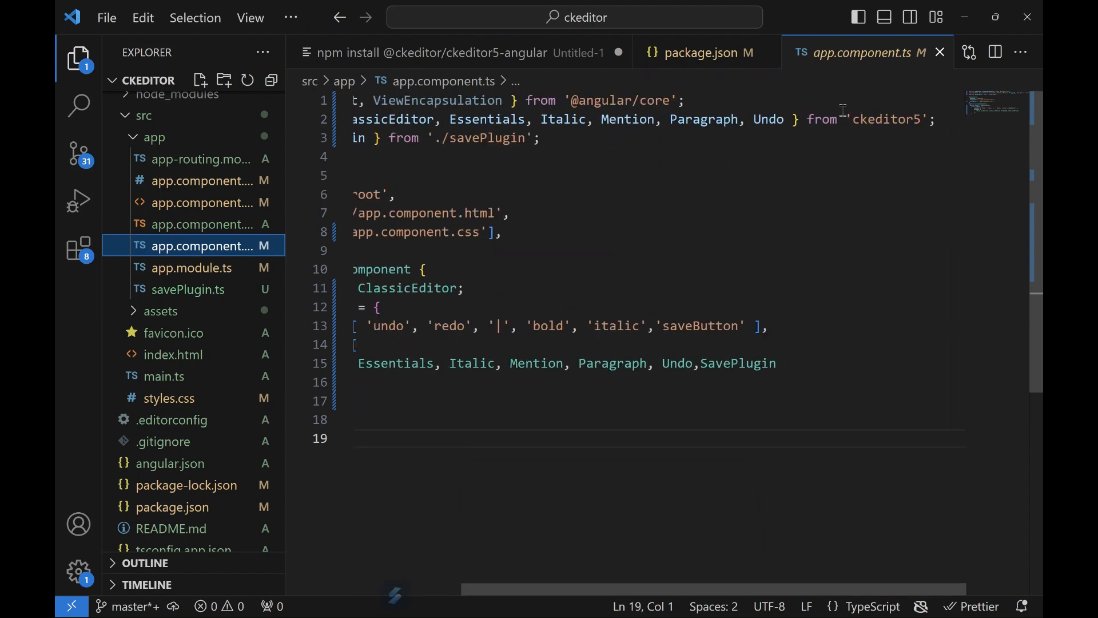
mouse_move(572, 441)
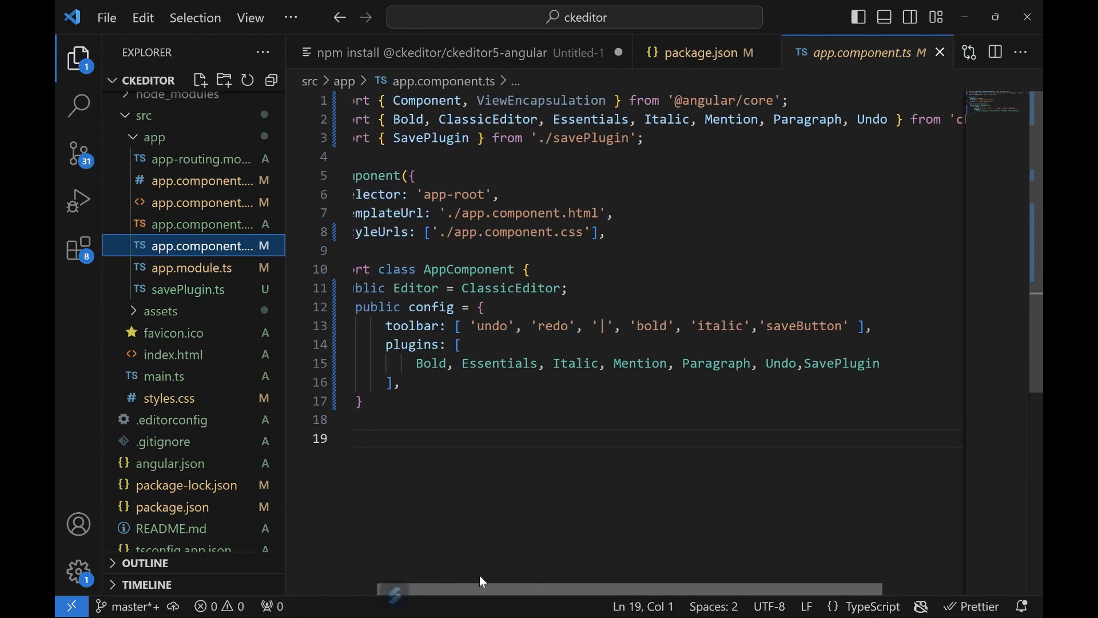
scroll("left", 3)
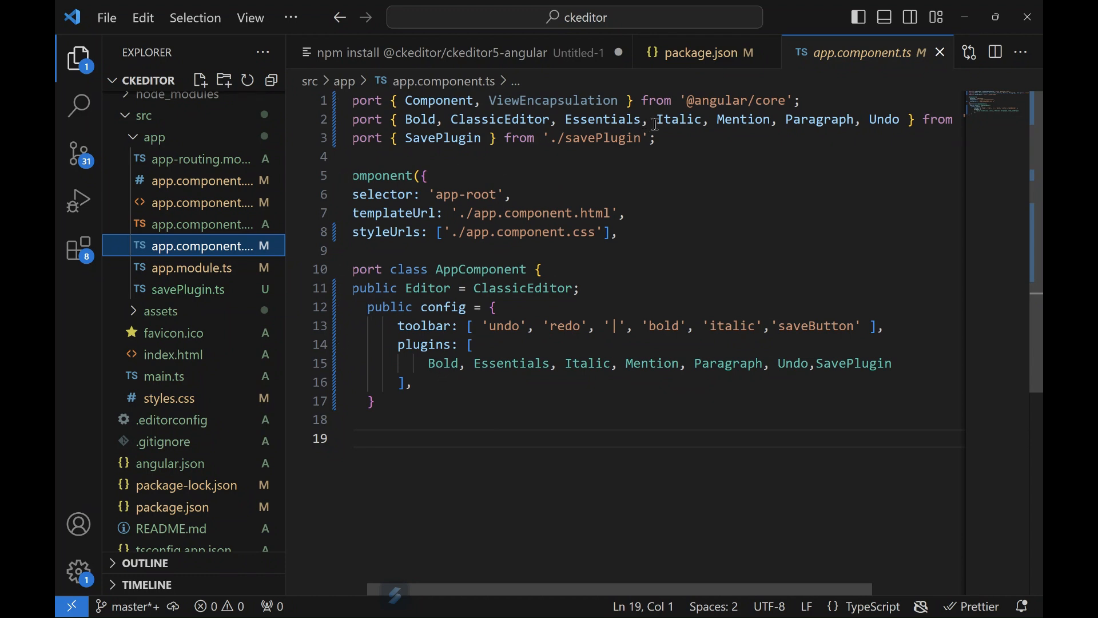
mouse_move(480, 147)
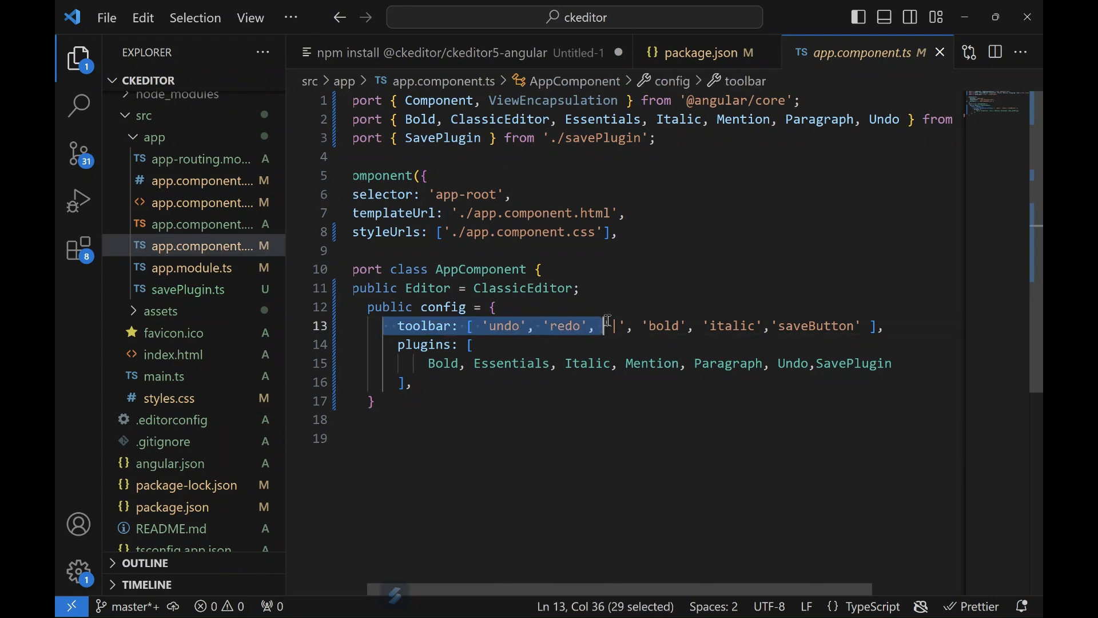
mouse_move(197, 268)
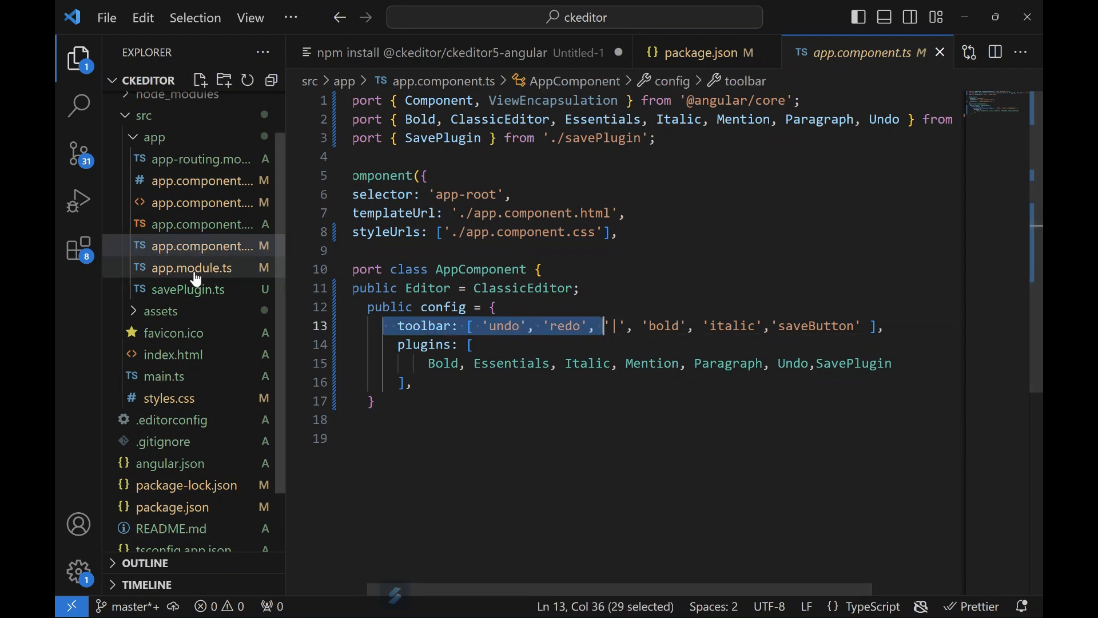
- Open app.module.ts to check the CKEditorModule import, briefly revisiting app.component.ts
left_click(191, 268)
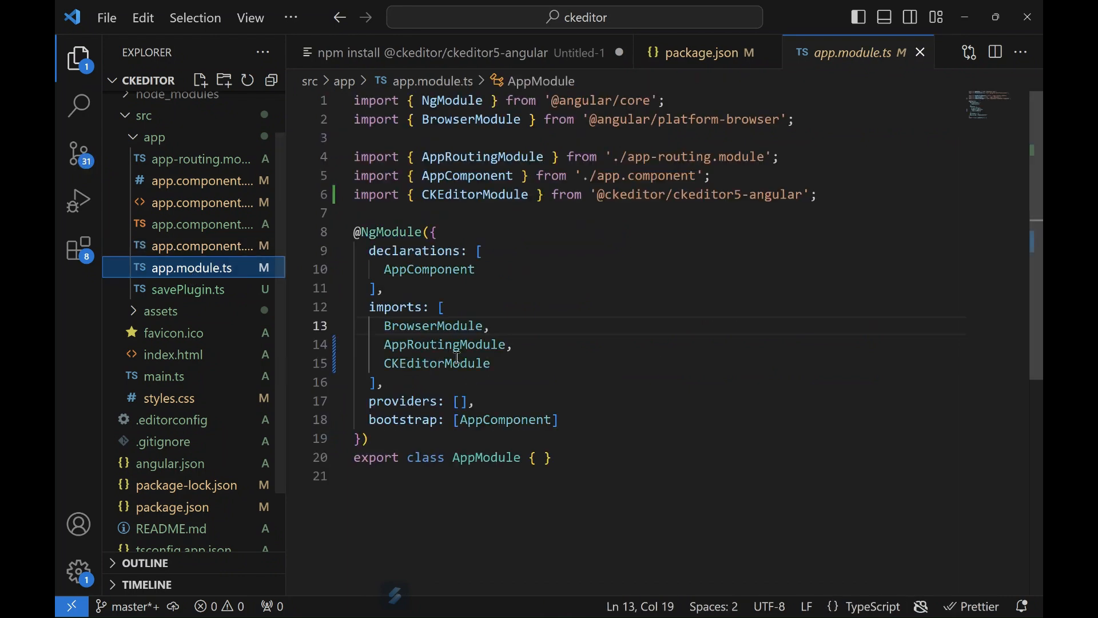
double_click(437, 362)
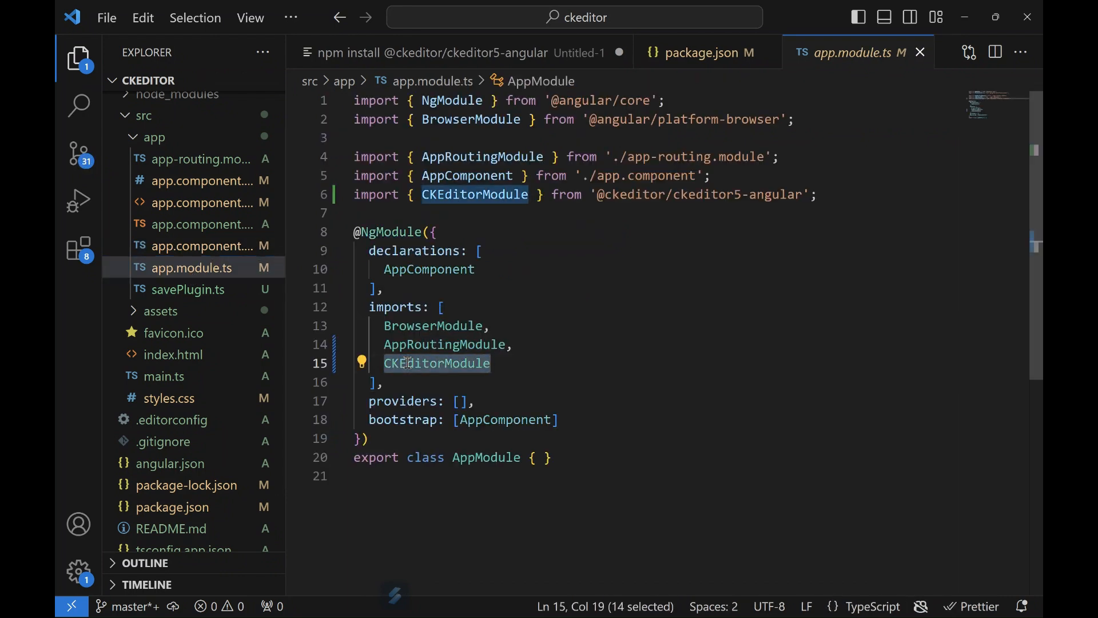
mouse_move(823, 202)
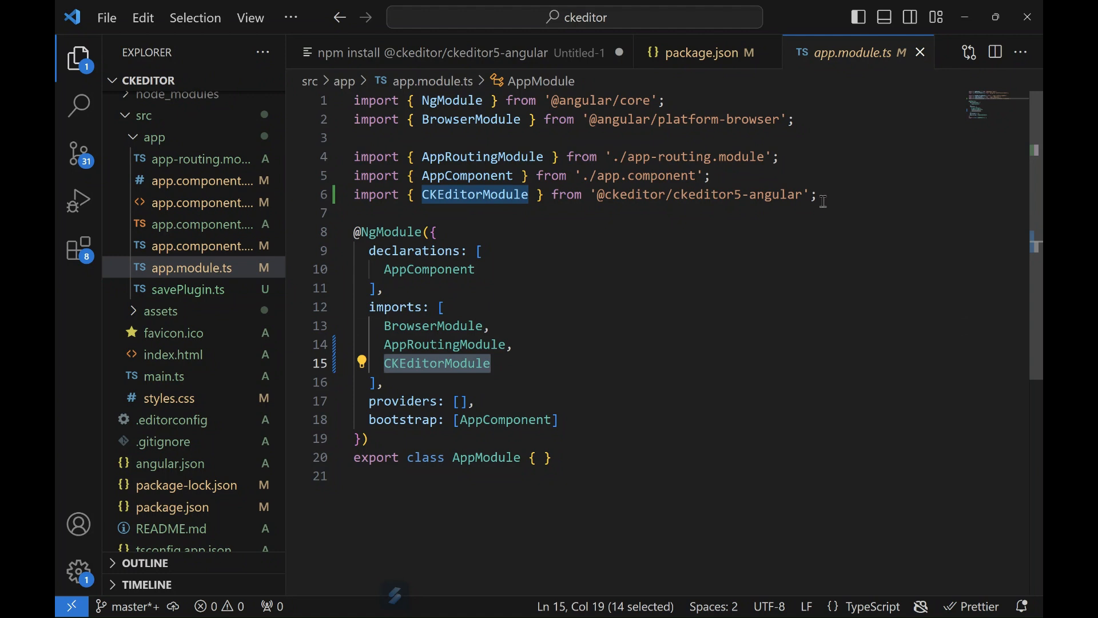
mouse_move(197, 224)
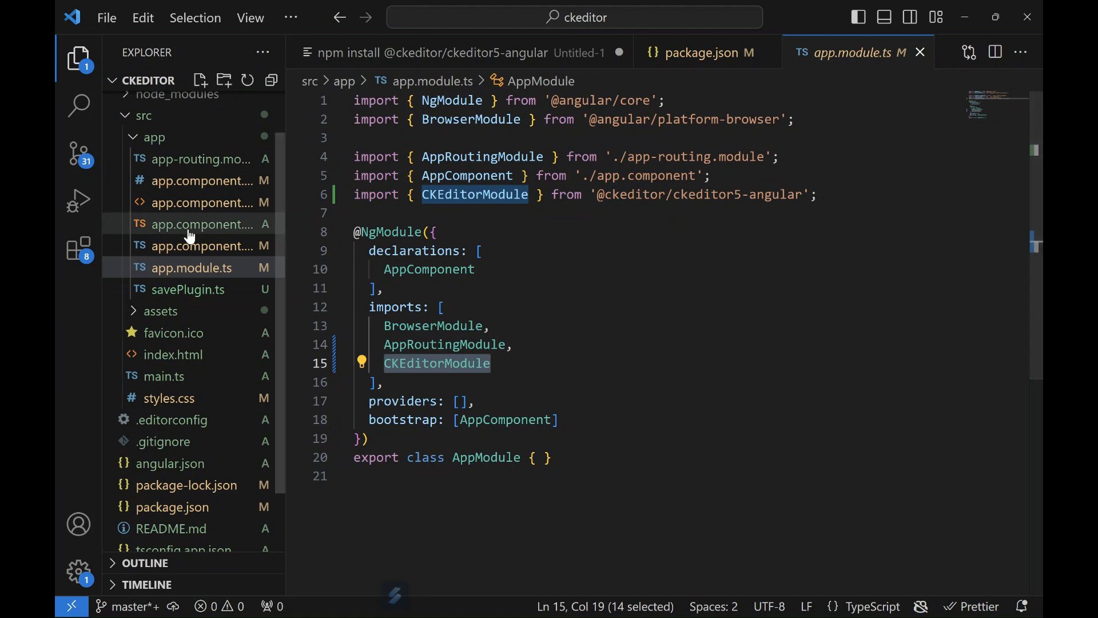
left_click(198, 246)
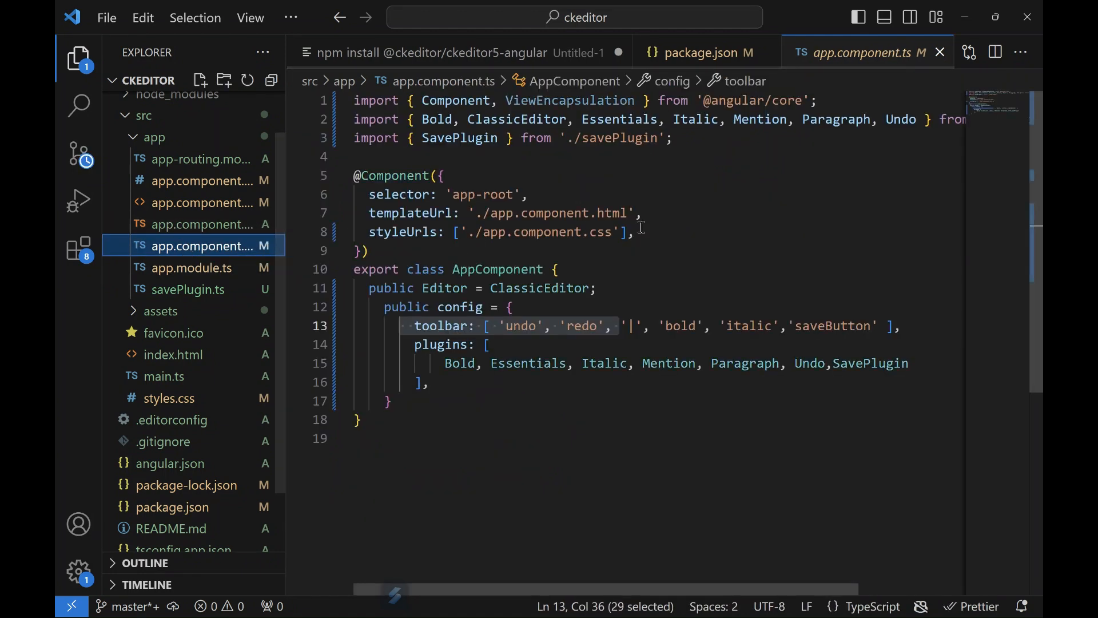
left_click(634, 231)
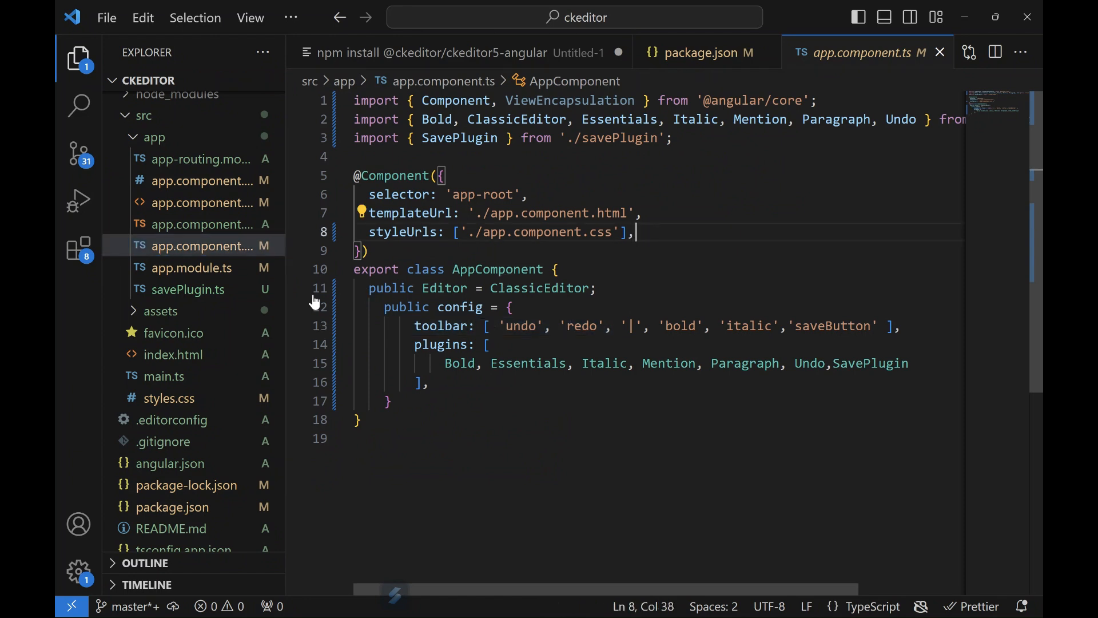
left_click(191, 268)
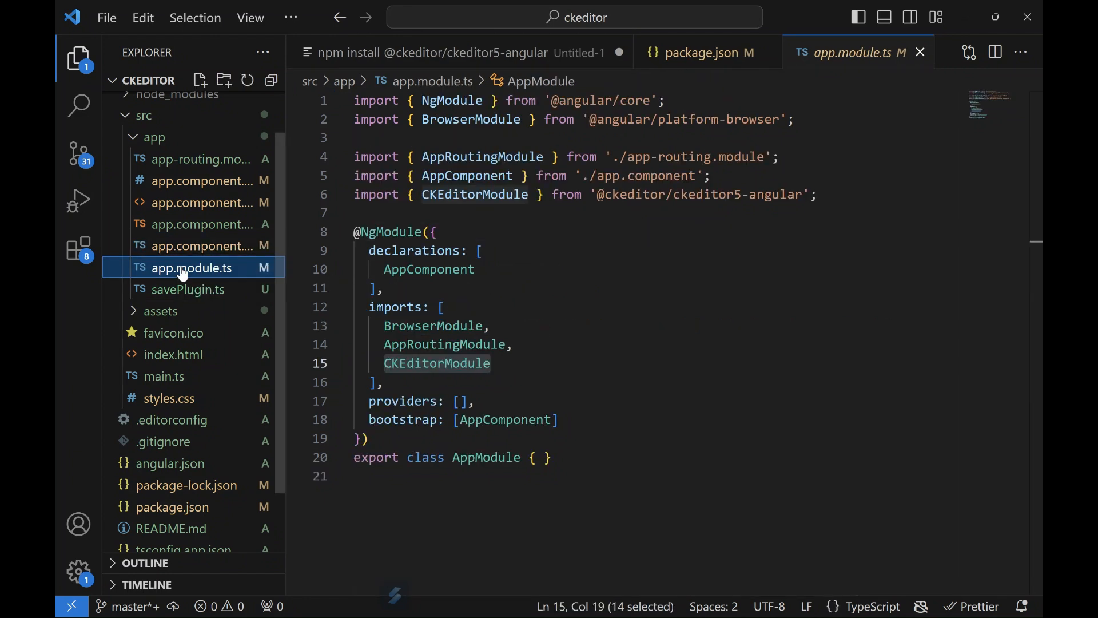
mouse_move(163, 376)
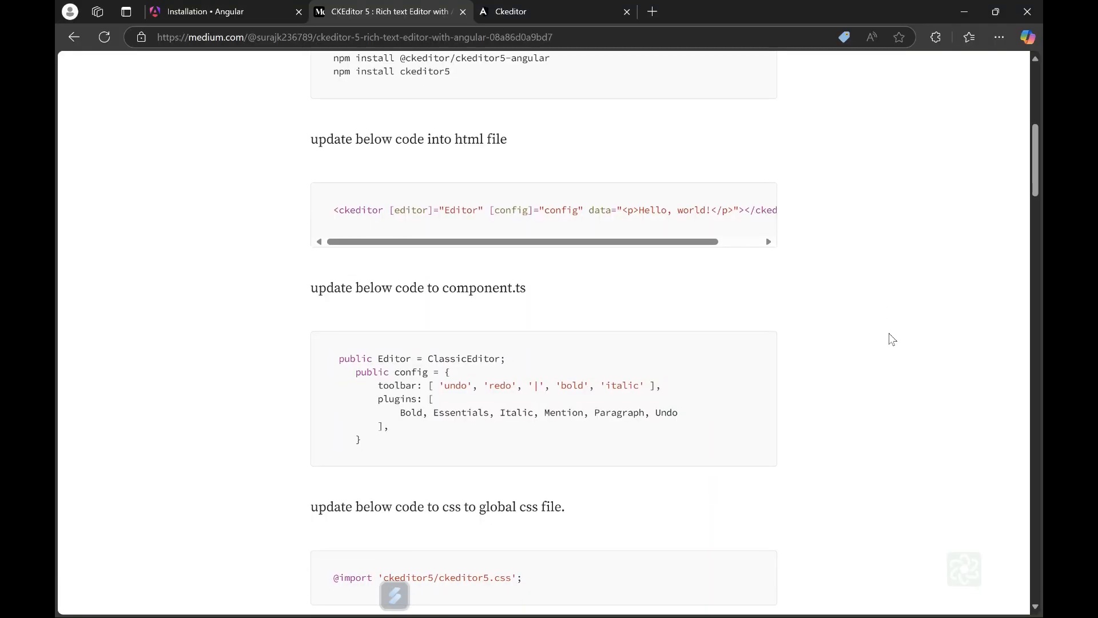
scroll("down", 3)
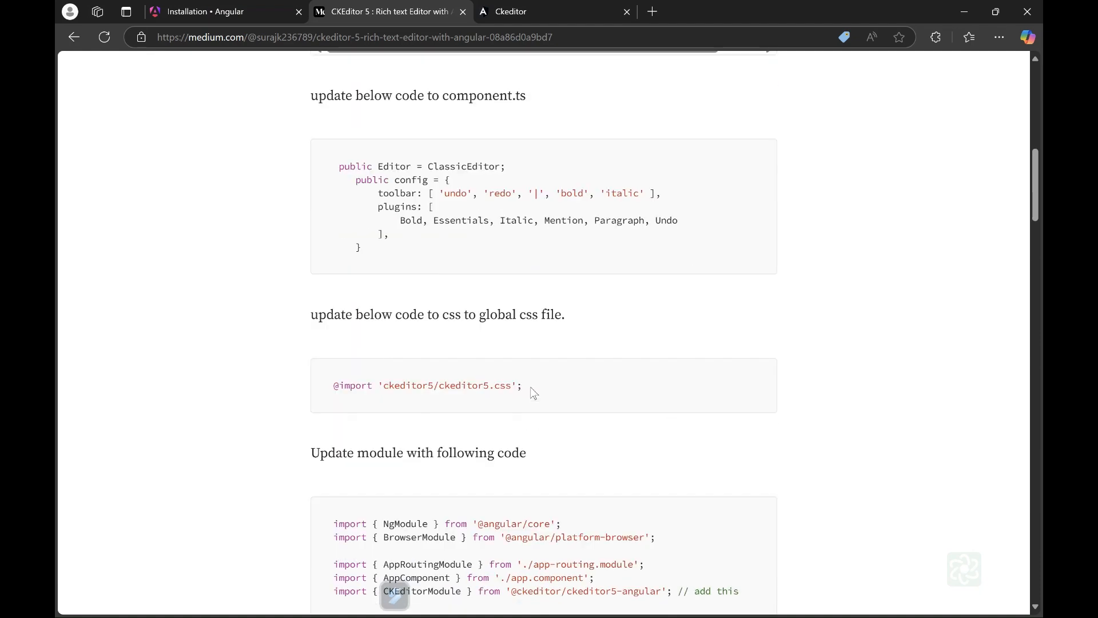
triple_click(427, 385)
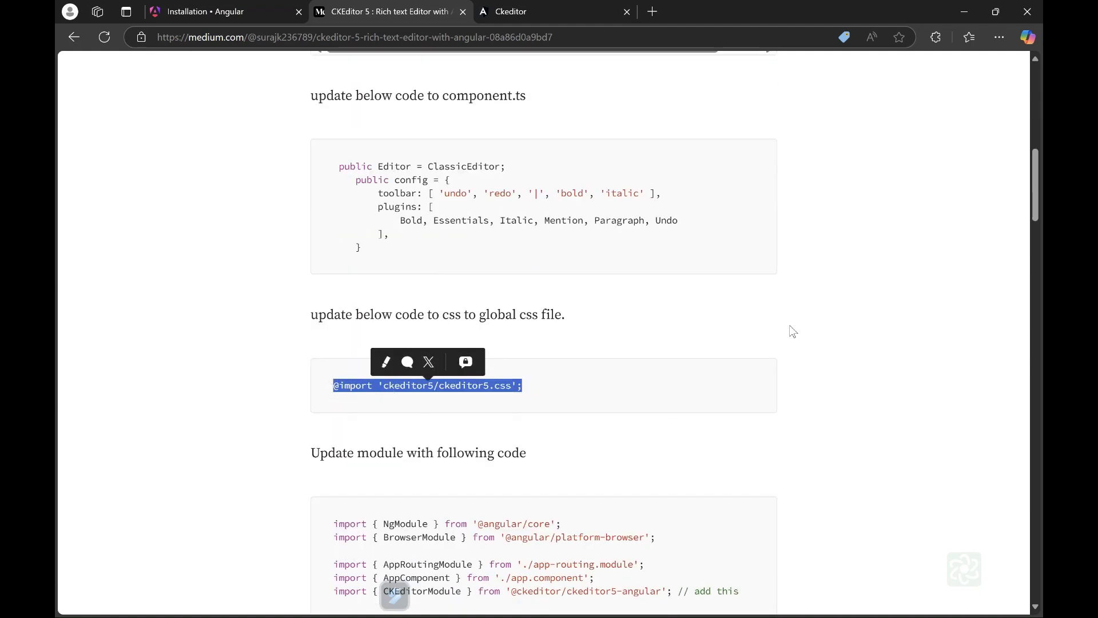
scroll("down", 3)
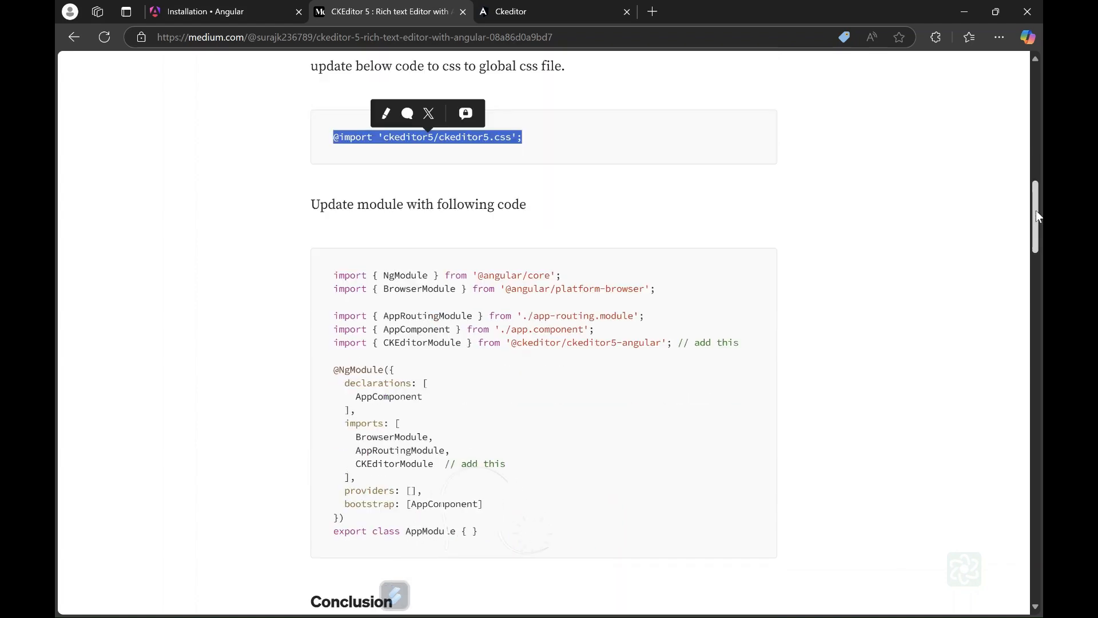
scroll("down", 3)
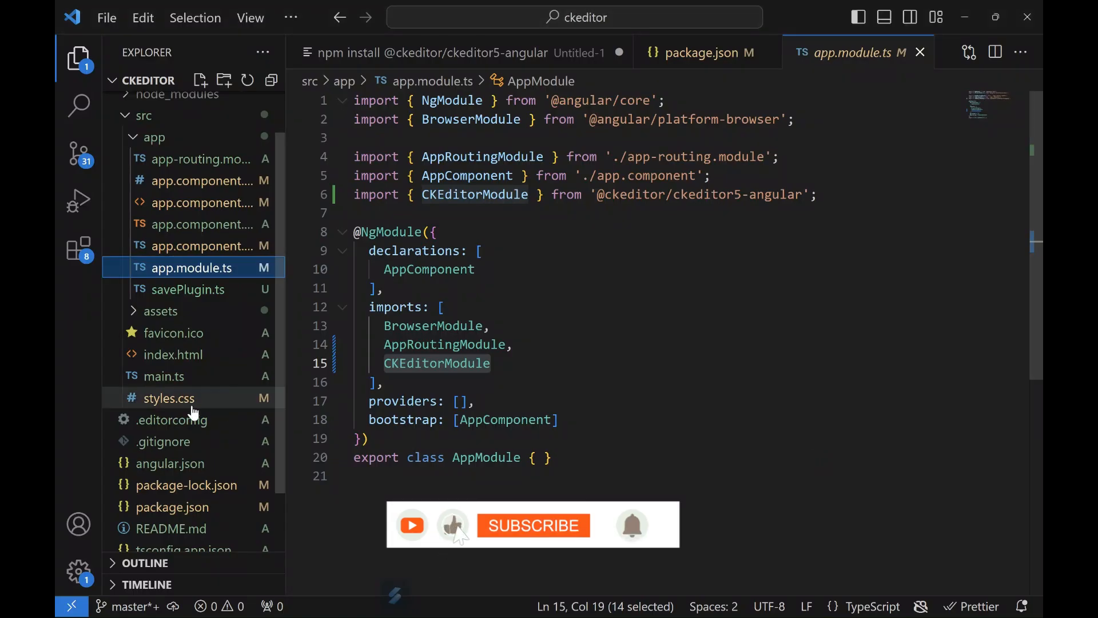
left_click(168, 398)
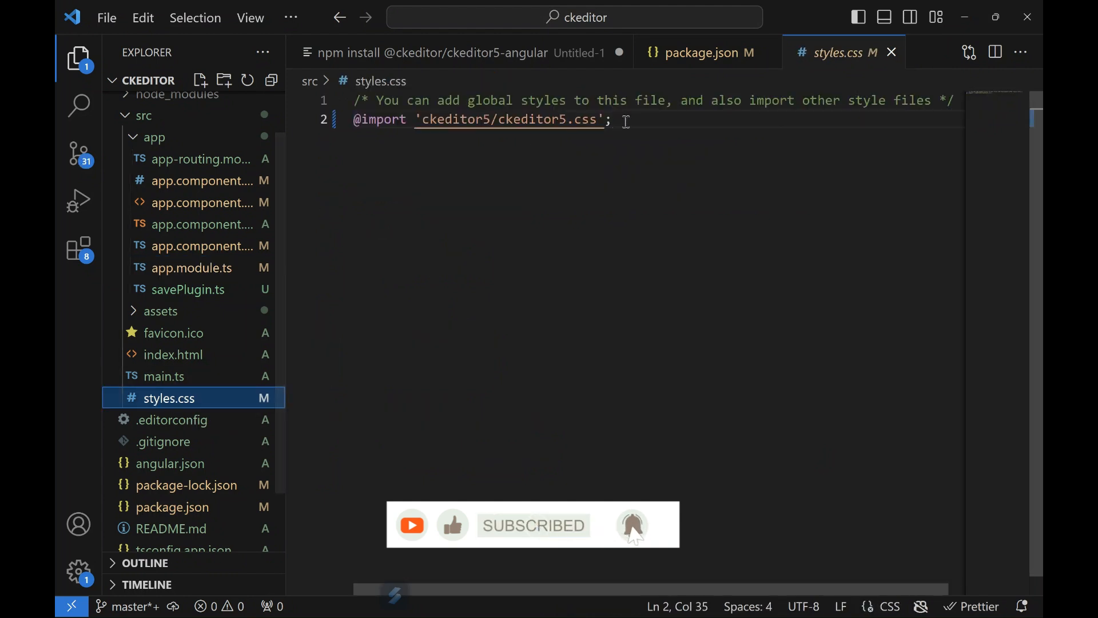
triple_click(483, 118)
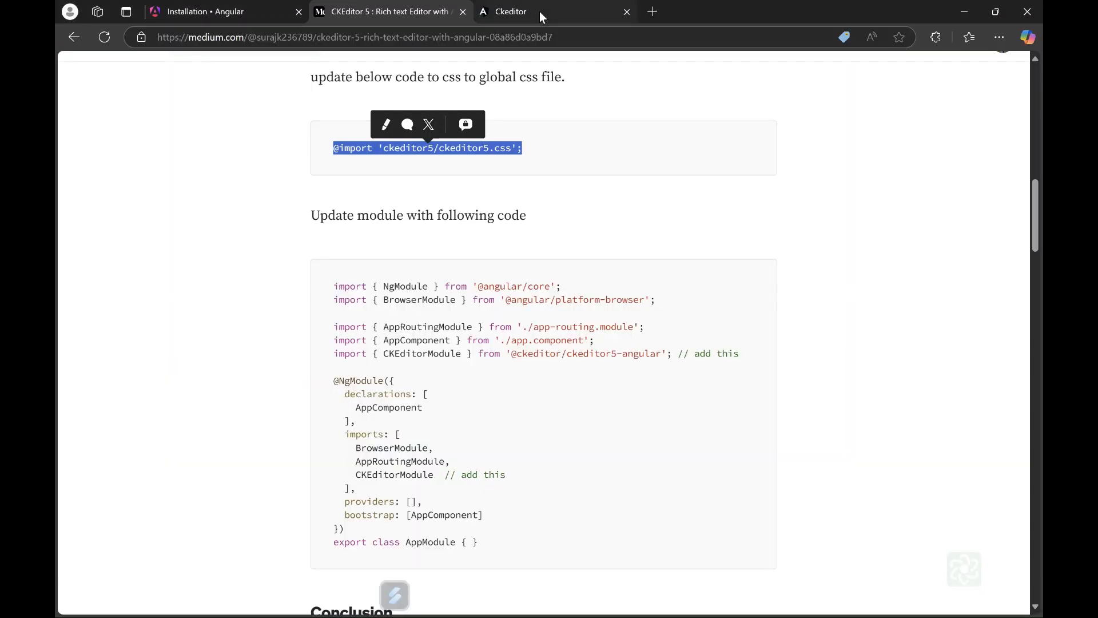
- Type 'gdfgdgf jdhfhd' in the editor, bold a word, add 'gjdfjgdf' and select it
left_click(512, 11)
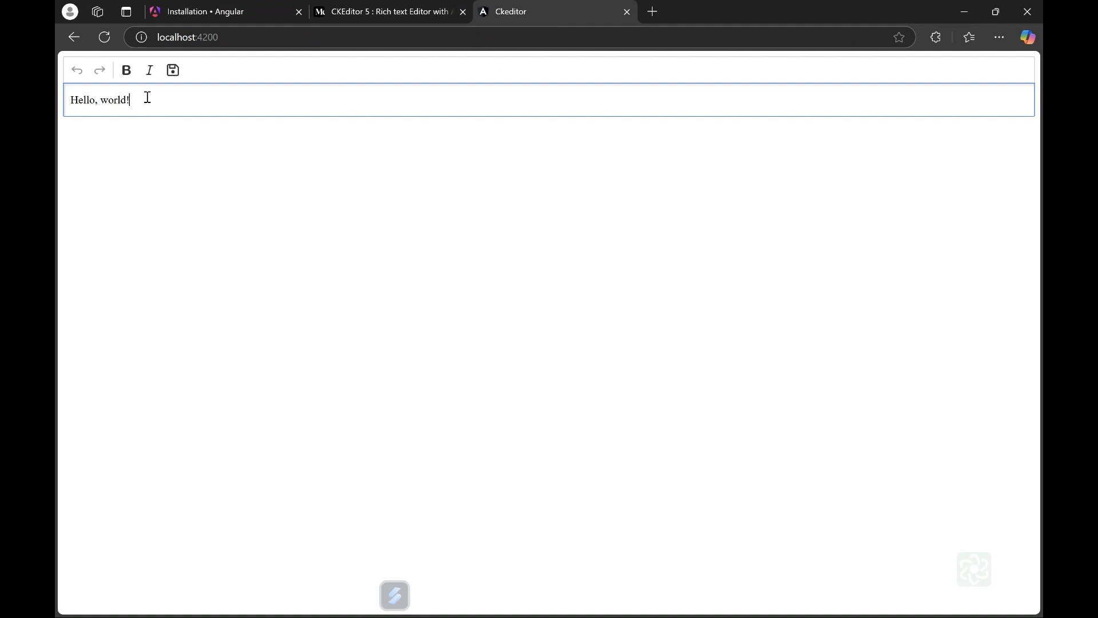
type("gdfgdgf jdhfhdf")
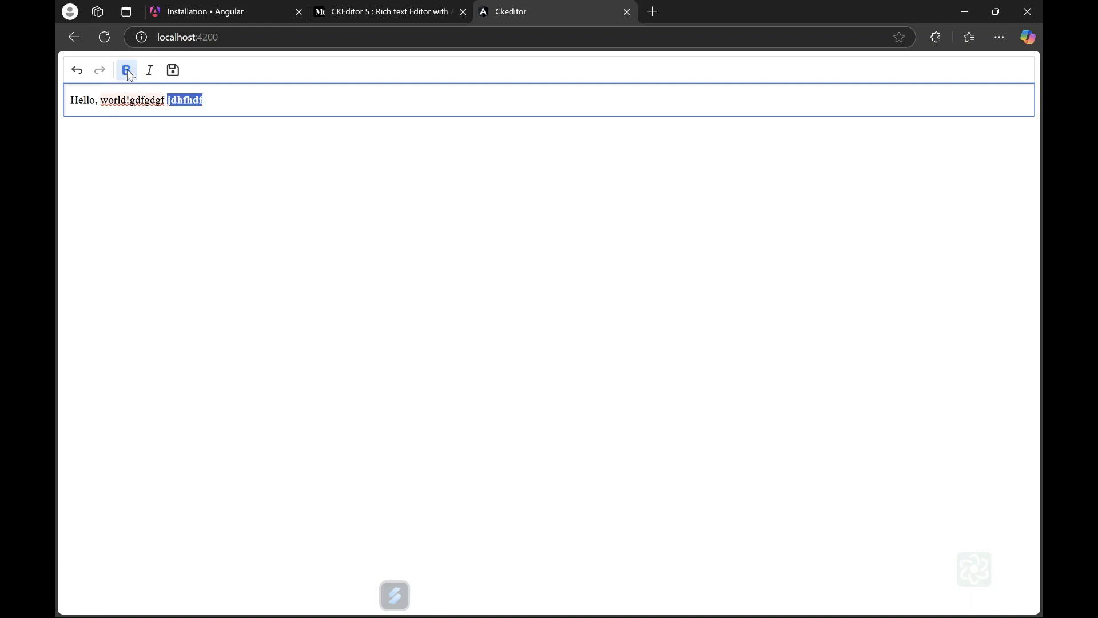
left_click(127, 69)
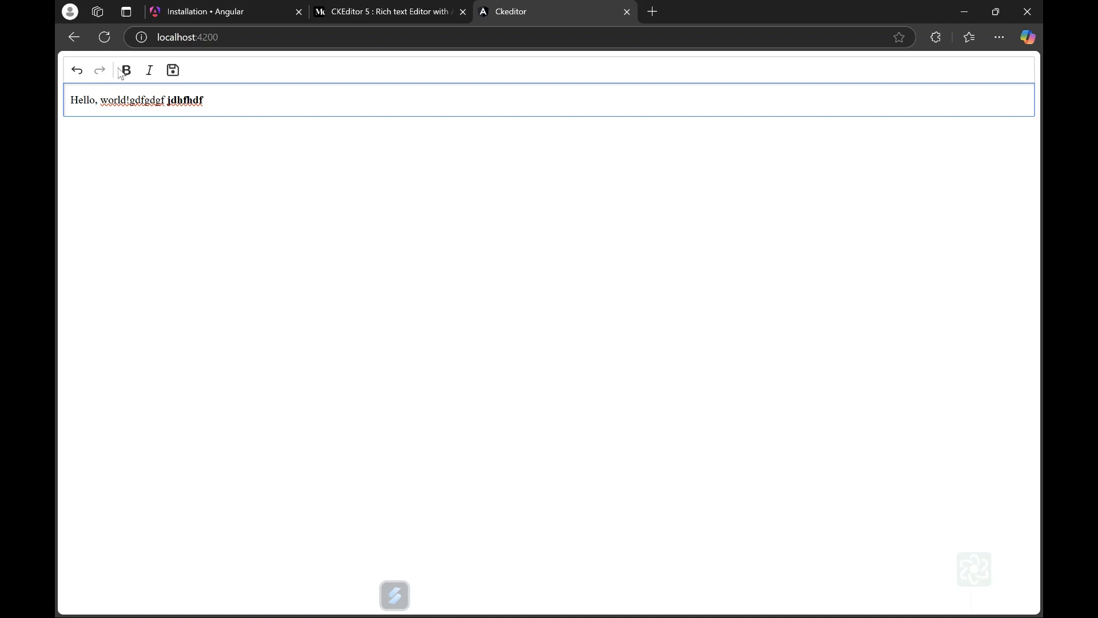
mouse_move(126, 69)
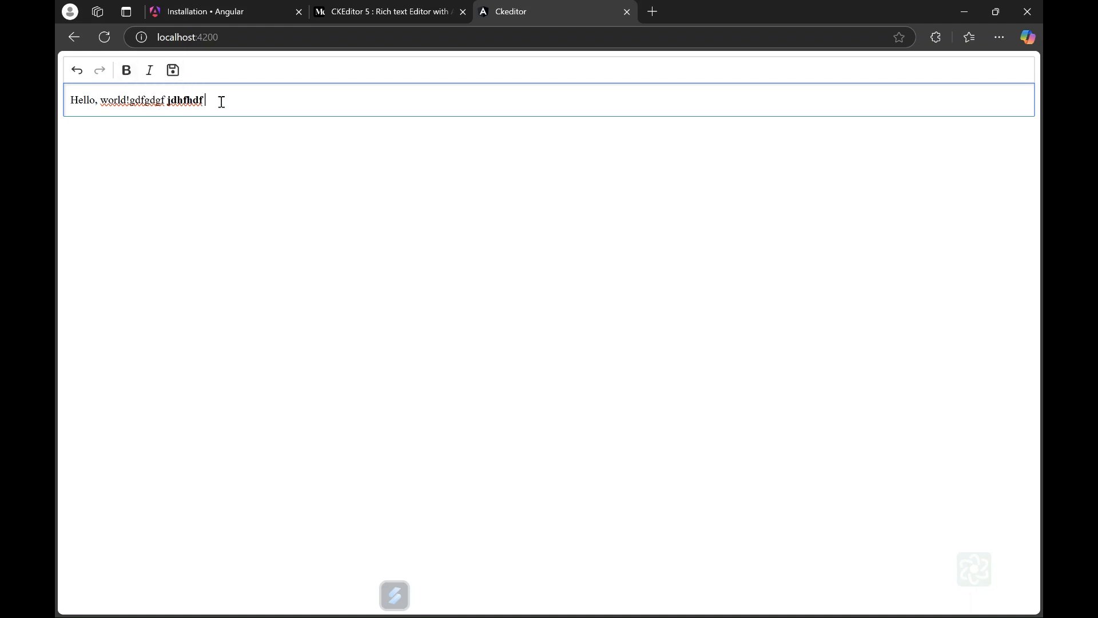
type("gjdfjgdf")
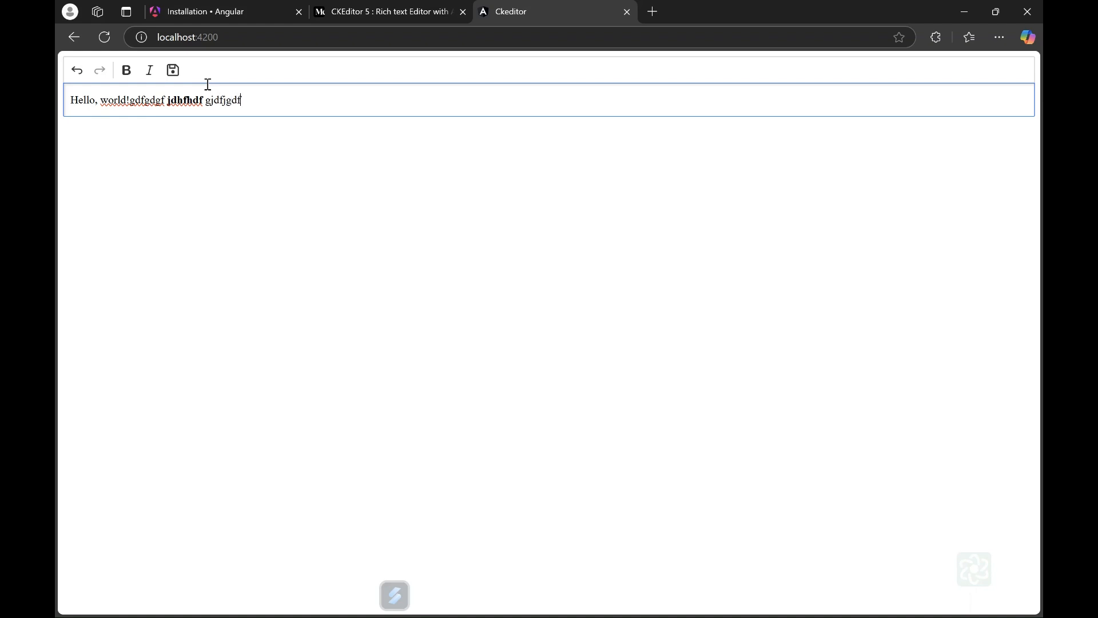
double_click(223, 100)
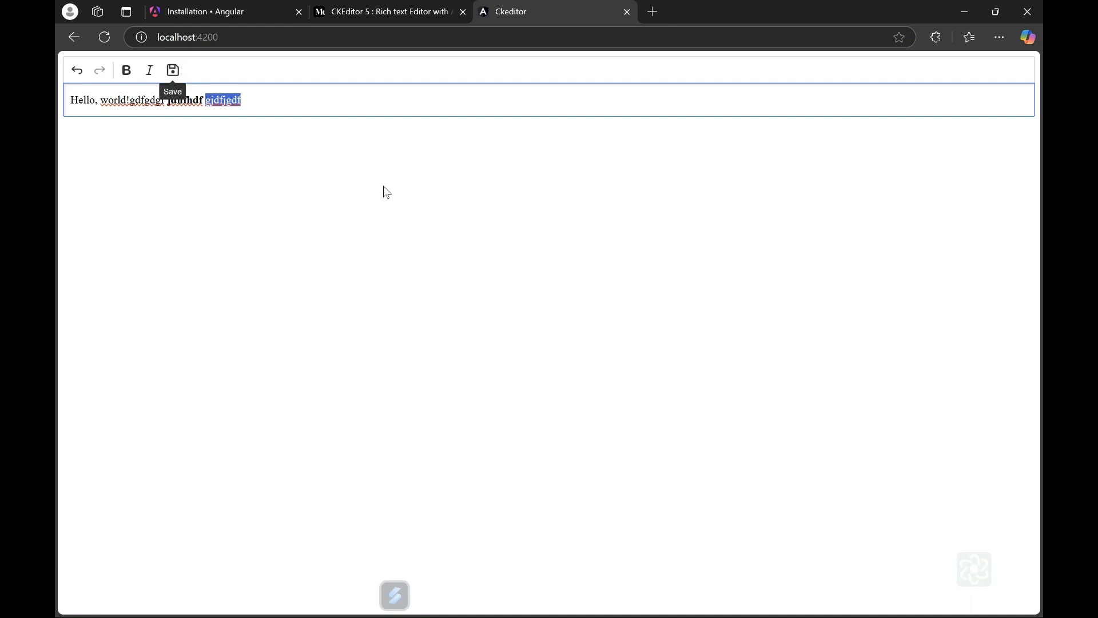
mouse_move(416, 173)
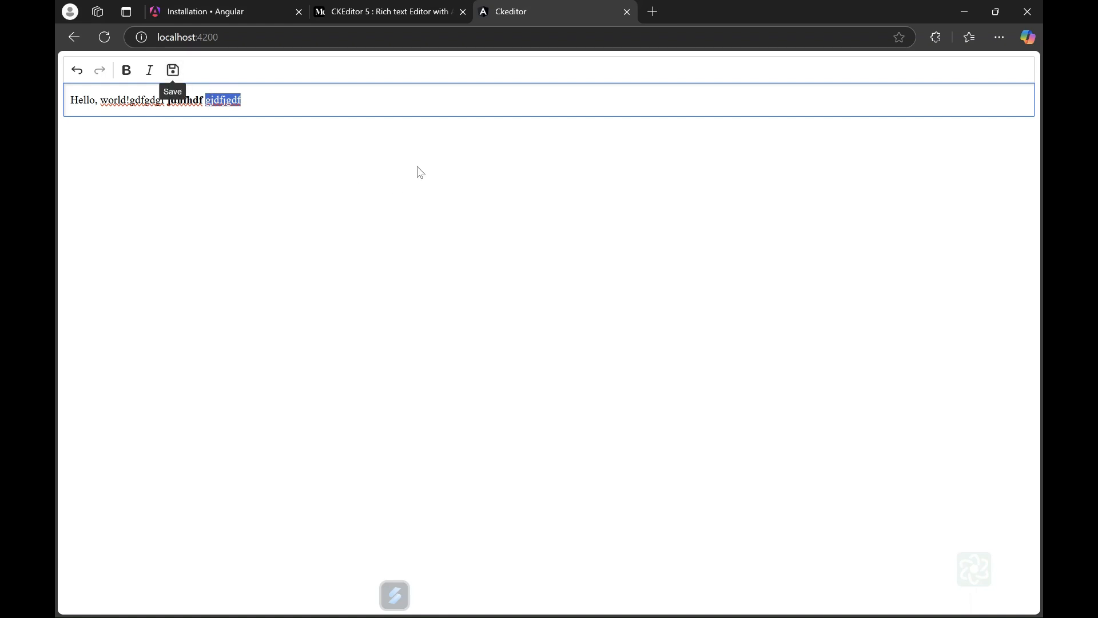